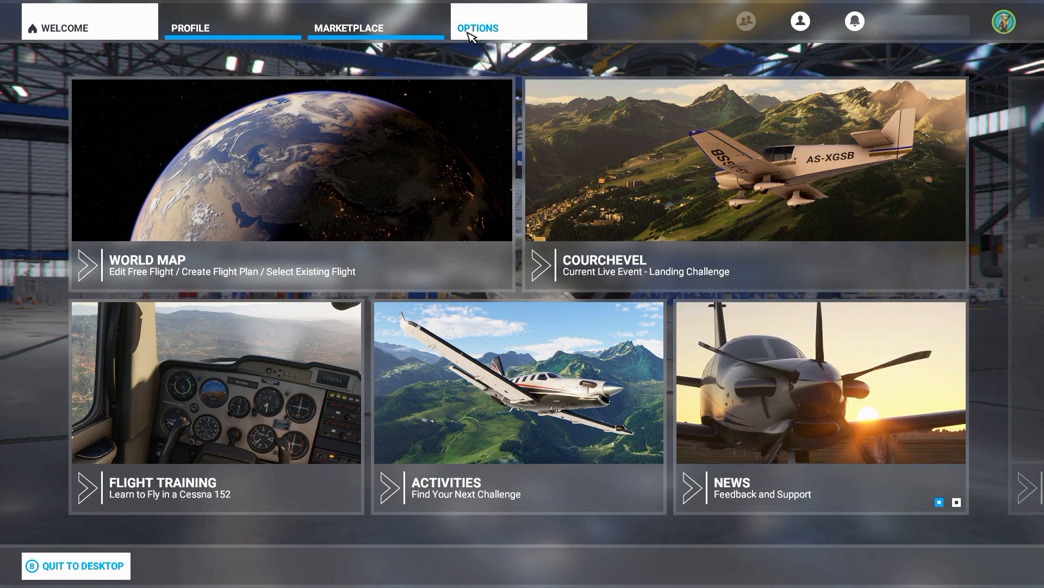
Step: Review the default bindings on the Mouse, Controller, joystick and Keyboard tabs
left_click(478, 28)
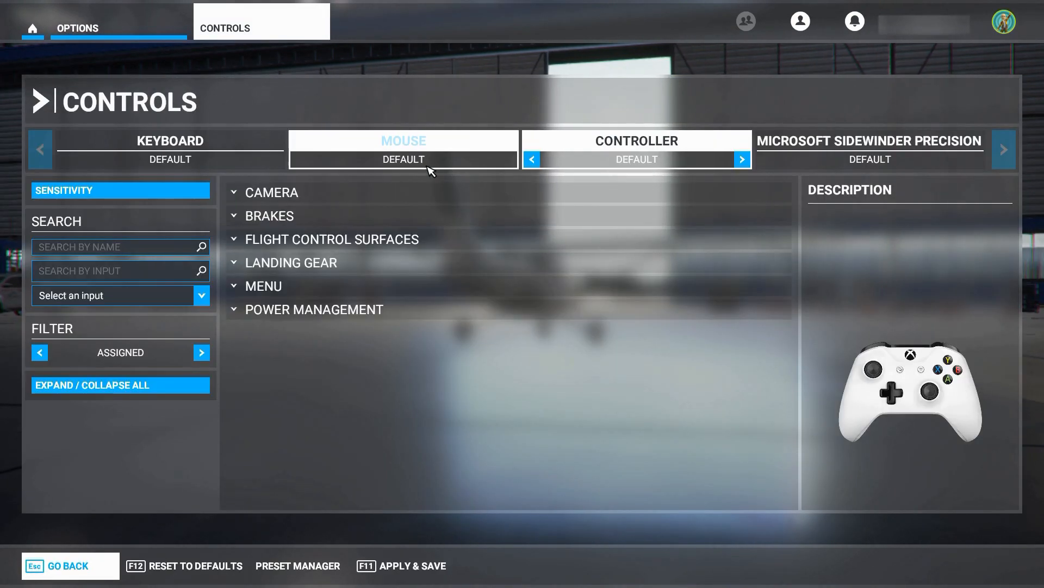
left_click(170, 147)
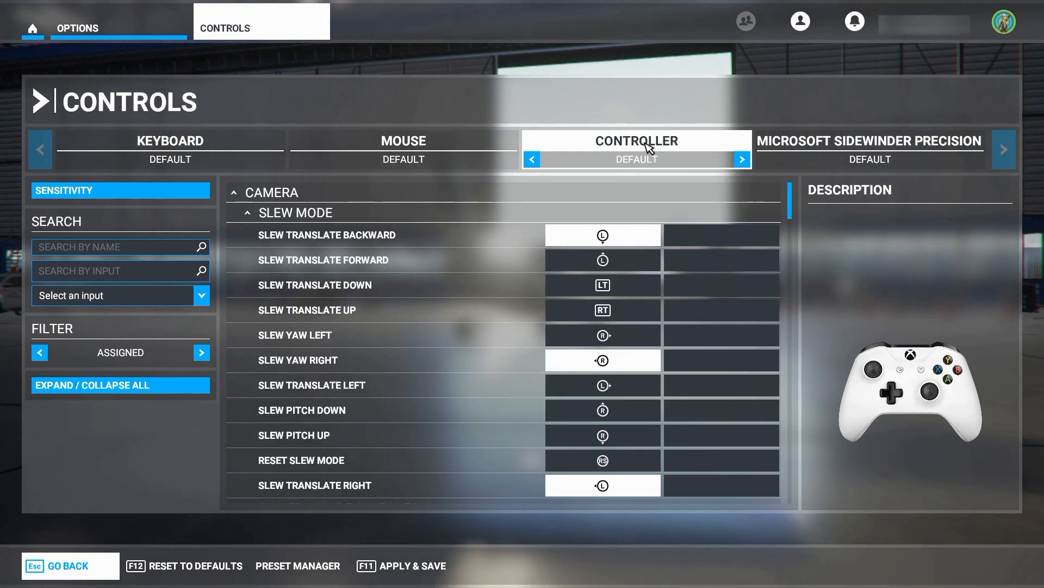
left_click(868, 140)
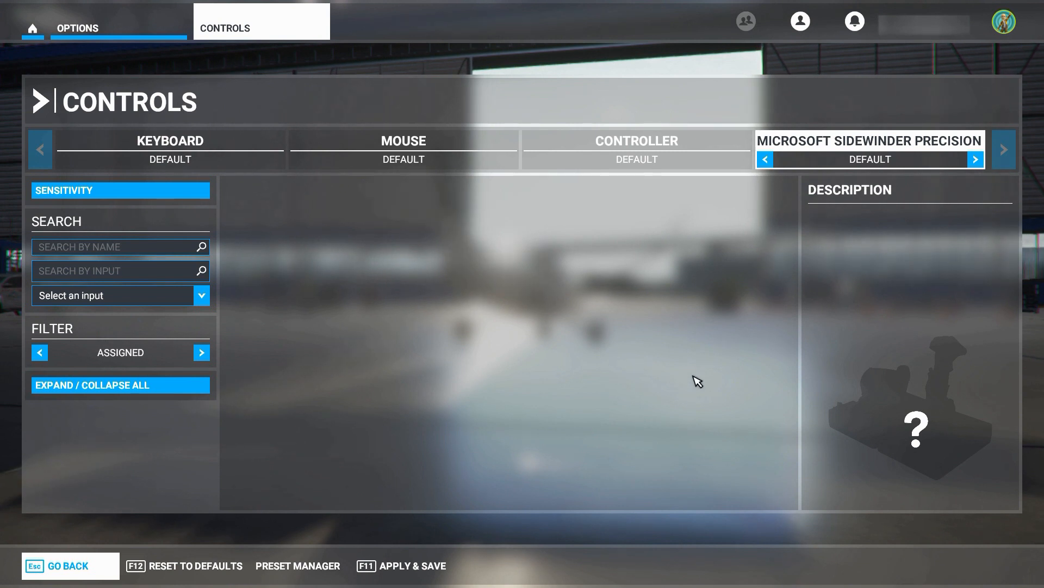
left_click(170, 141)
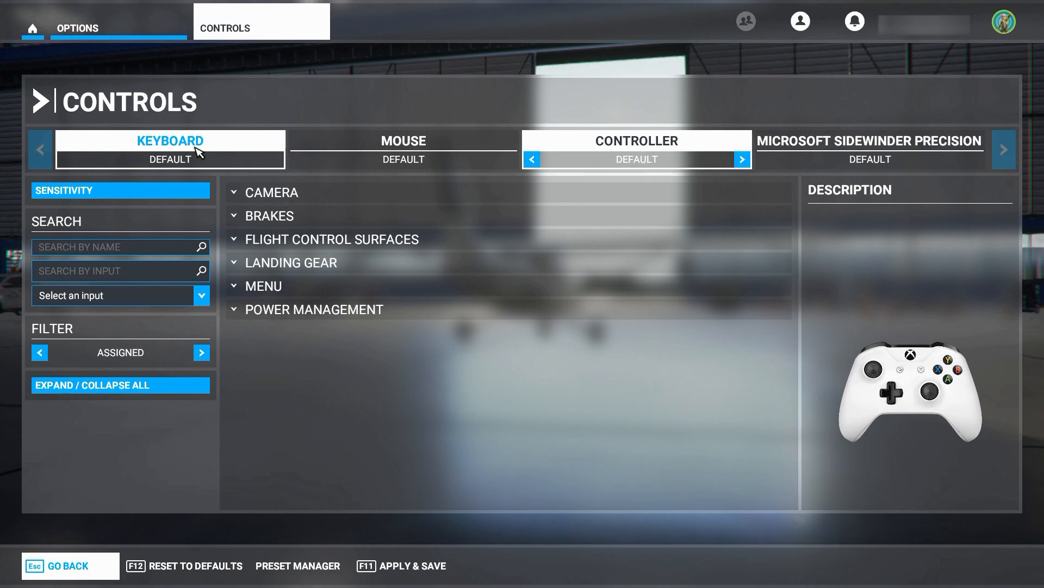
left_click(636, 140)
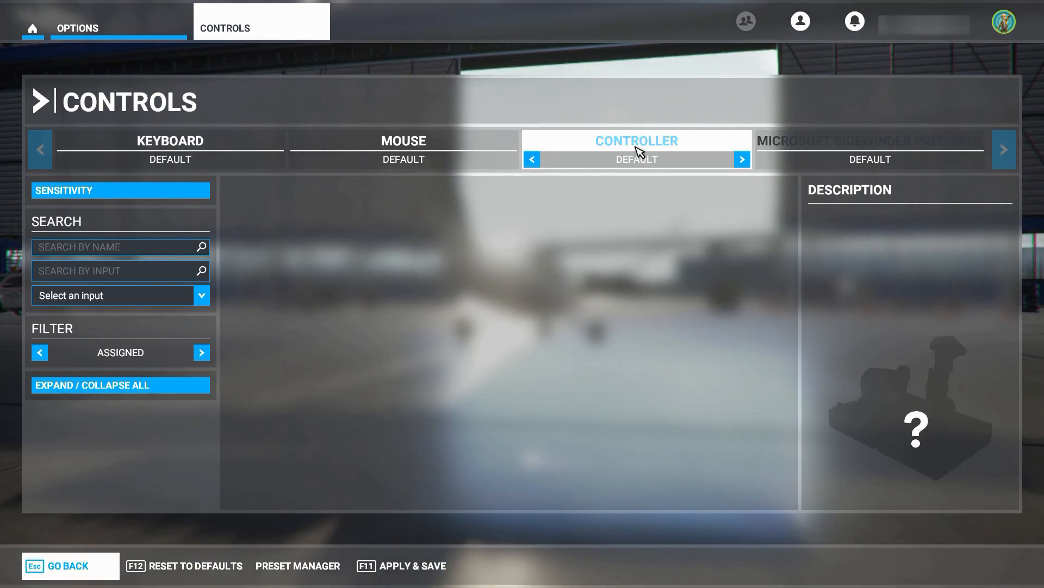
left_click(635, 140)
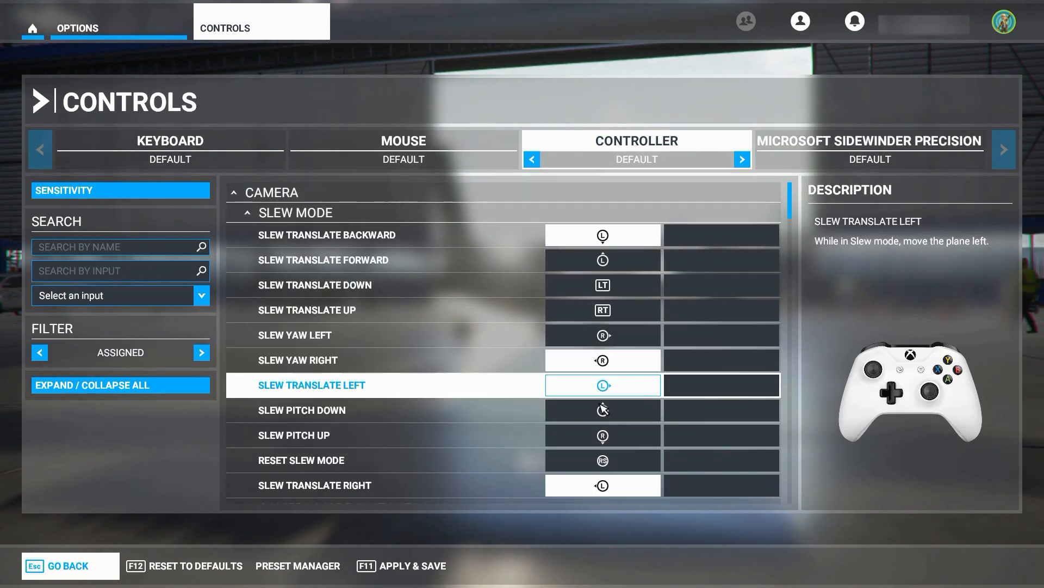
scroll("down", 3)
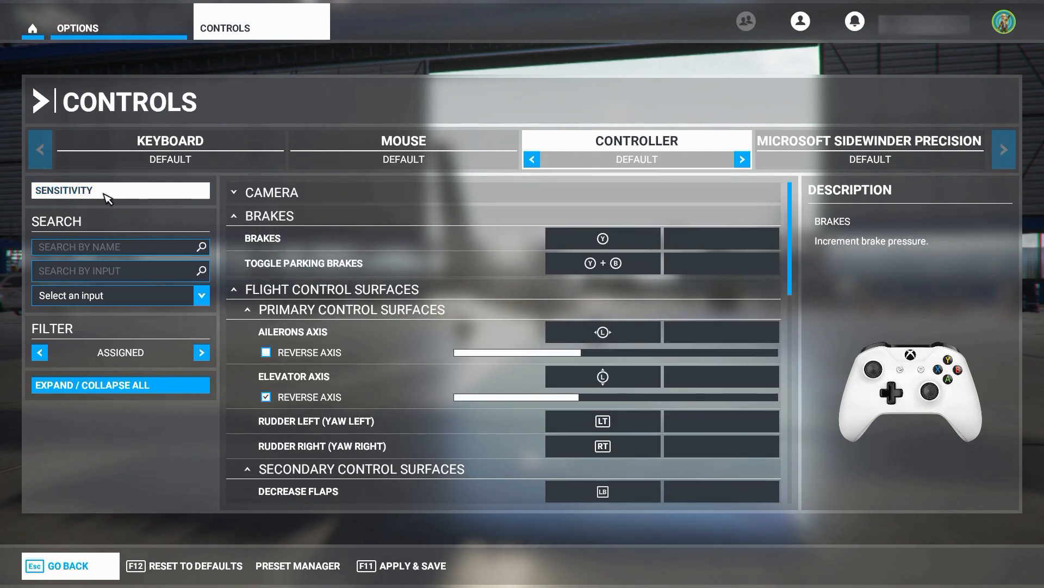
left_click(119, 190)
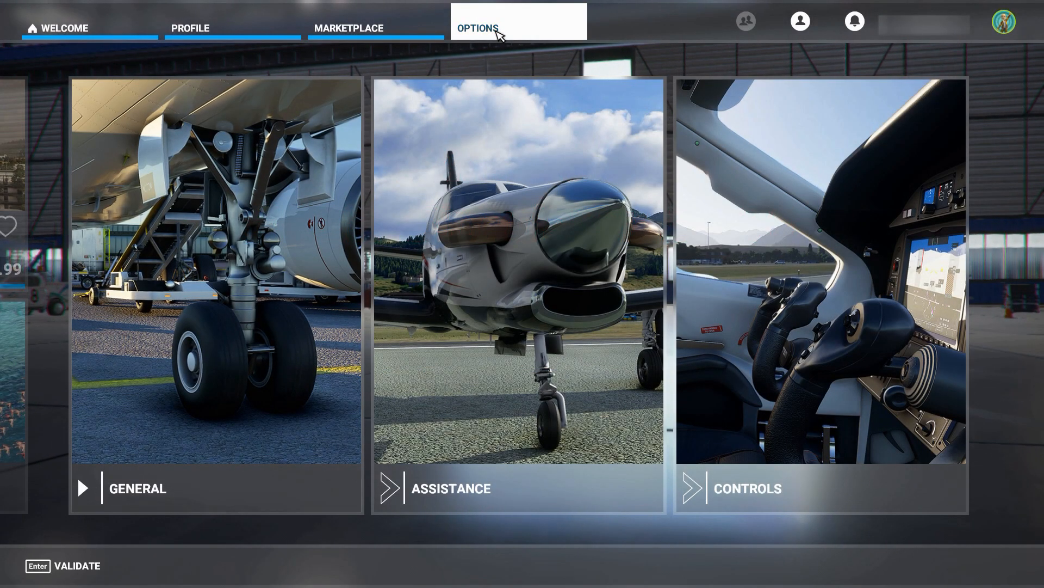
mouse_move(833, 368)
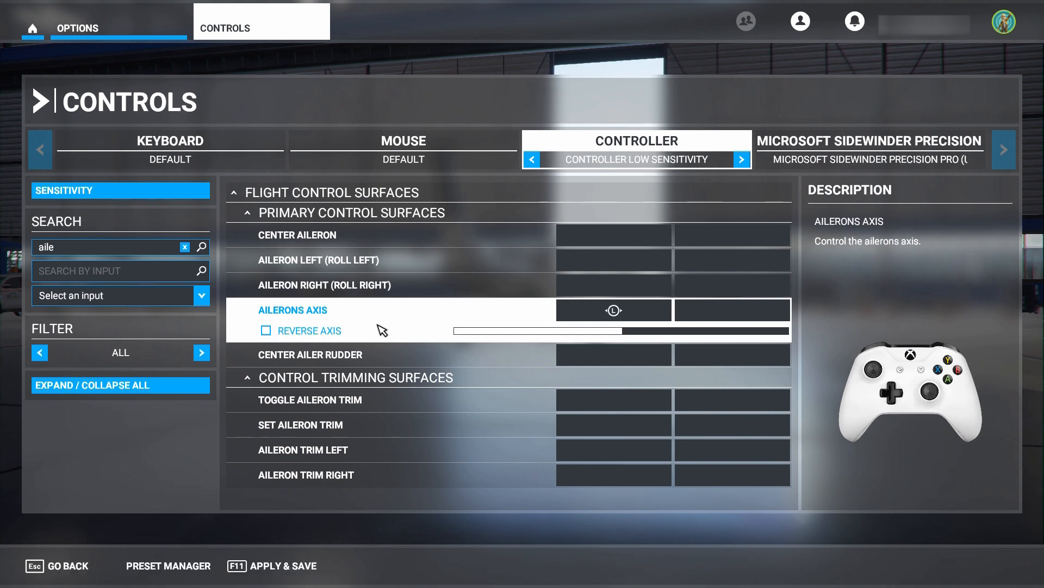
mouse_move(320, 338)
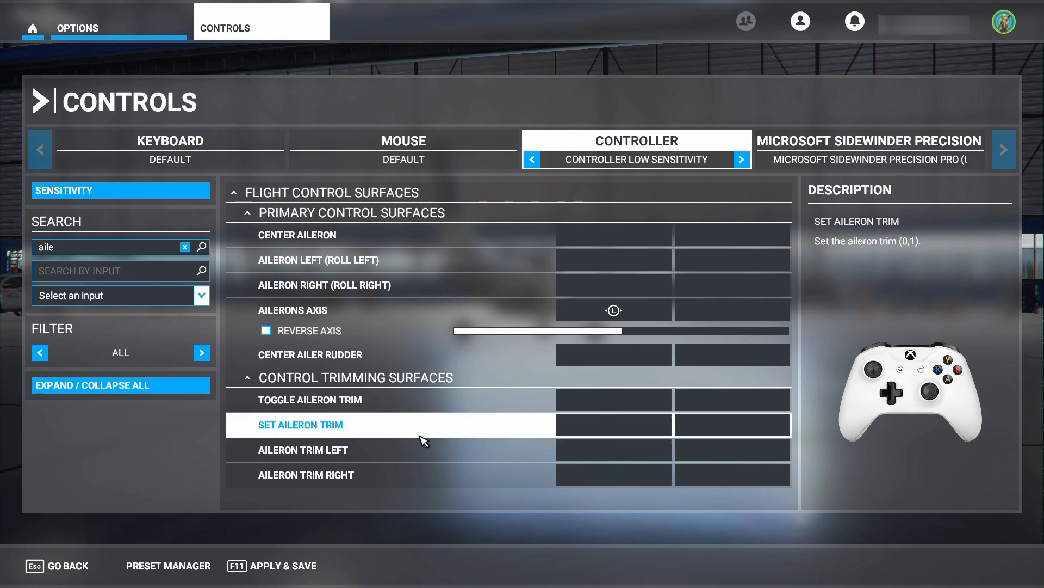
Step: Read the descriptions of the aileron trim and aileron right inputs
left_click(324, 284)
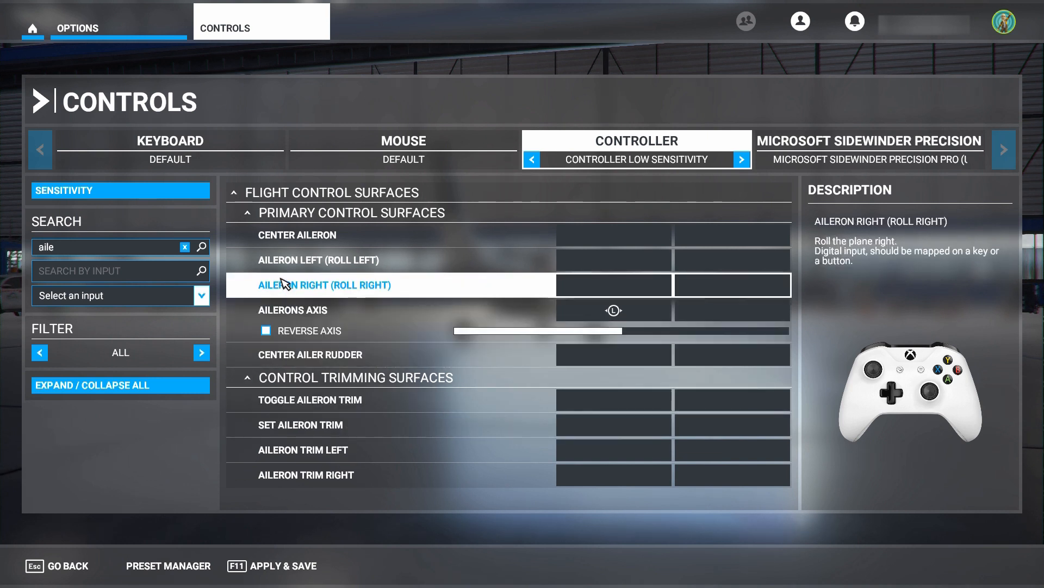
left_click(320, 261)
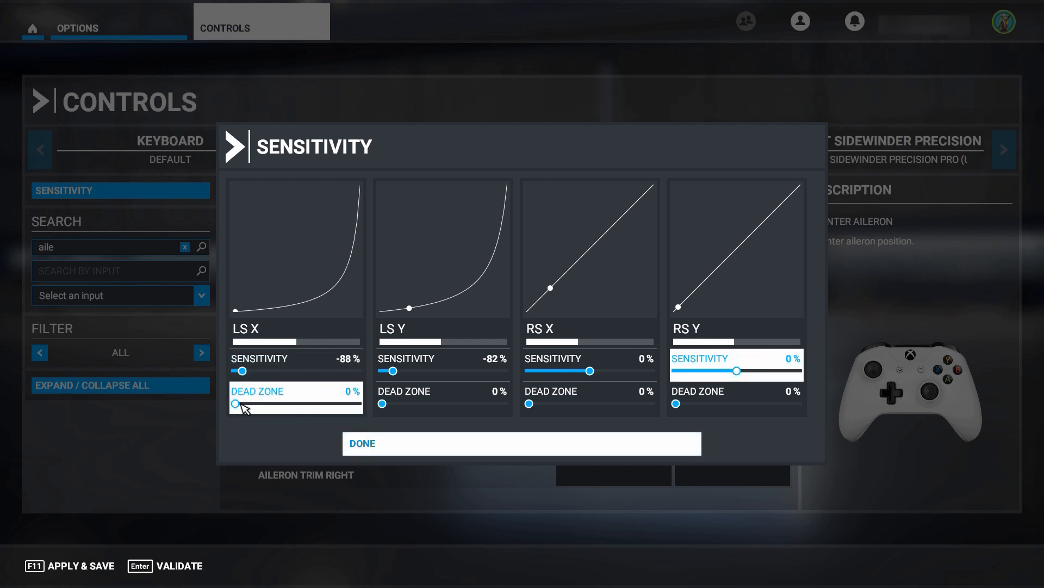
Step: Set the LS X dead zone to 5% and LS Y to 4%, then close sensitivity
left_click_drag(234, 403, 244, 404)
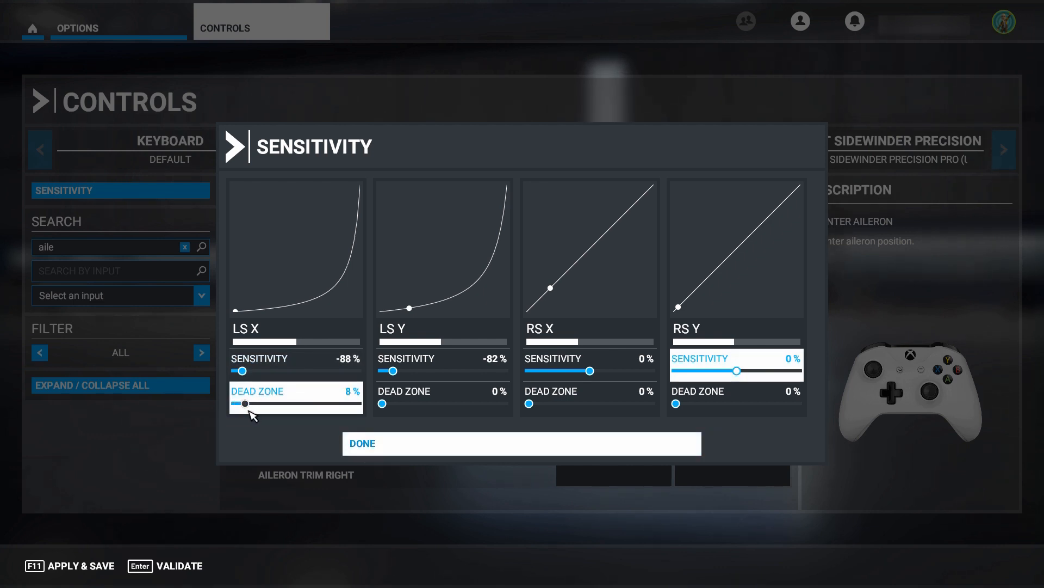
left_click_drag(250, 403, 244, 404)
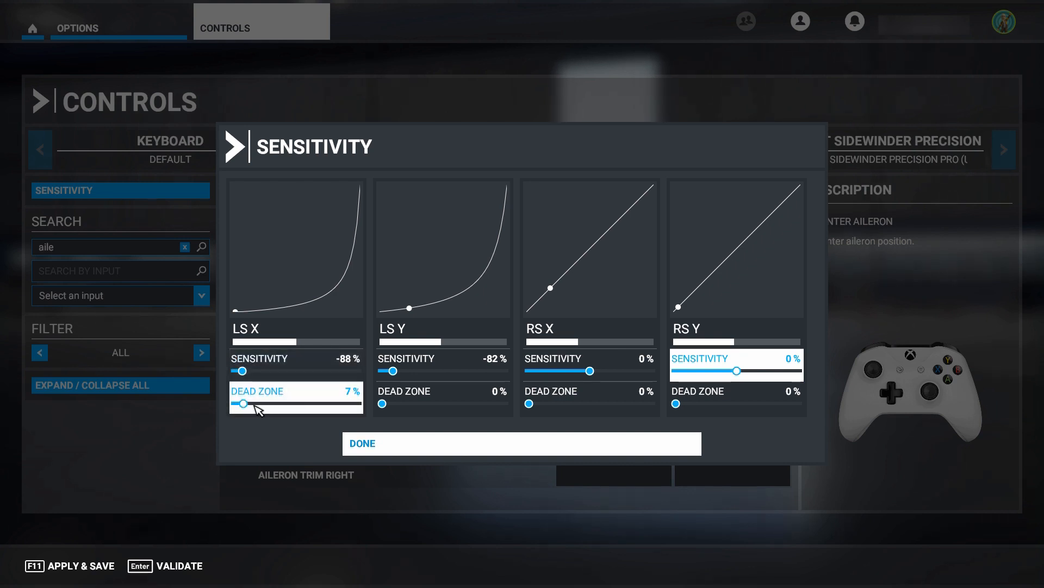
left_click_drag(248, 404, 242, 404)
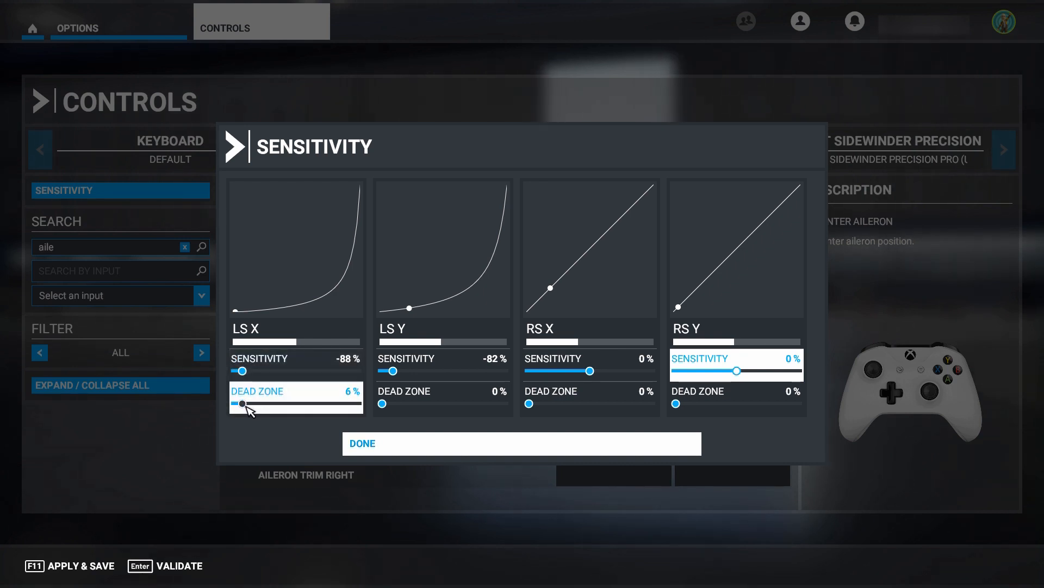
left_click_drag(245, 403, 237, 403)
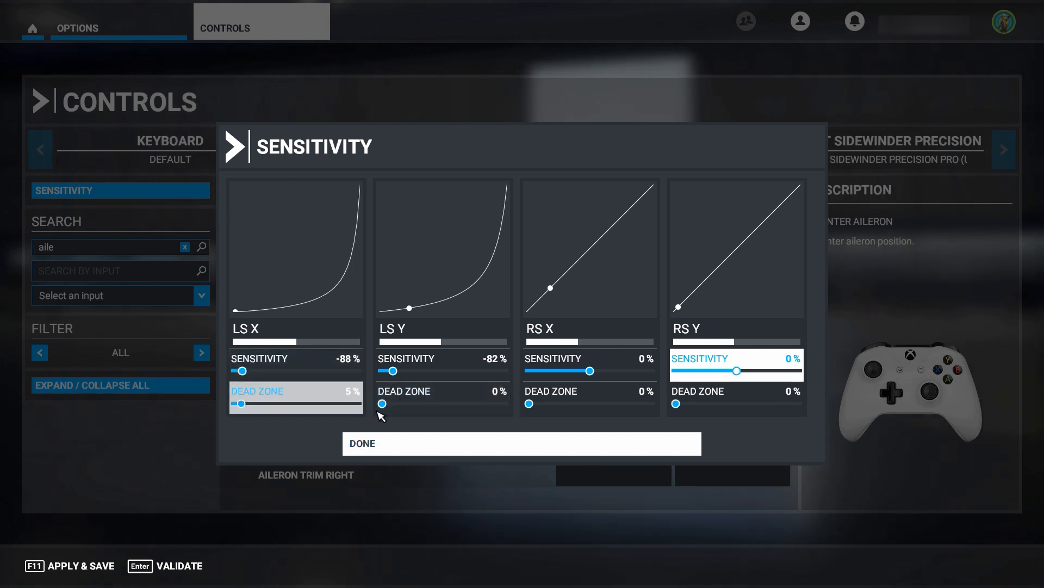
left_click_drag(382, 404, 388, 404)
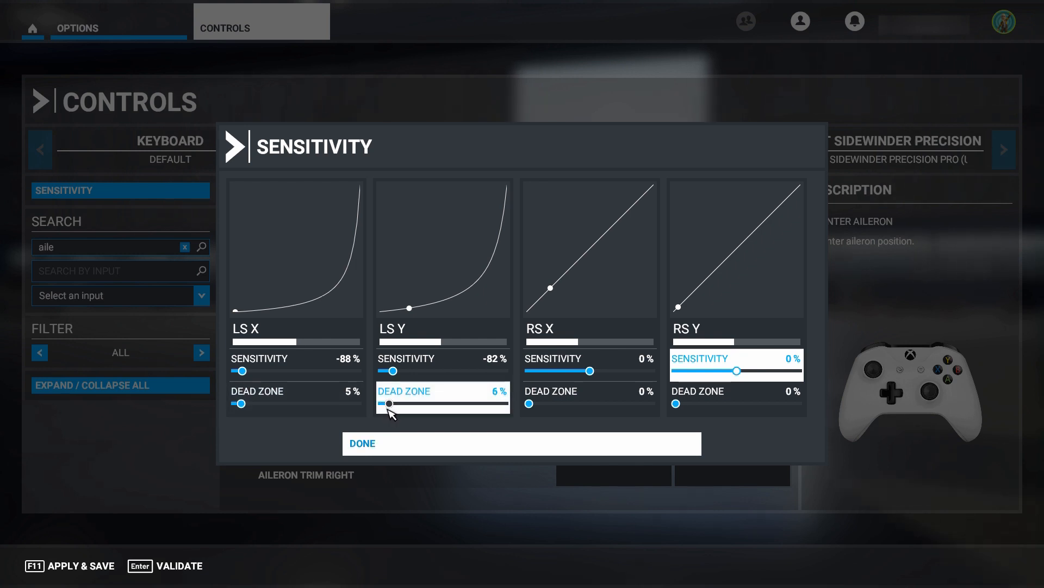
left_click_drag(386, 404, 383, 404)
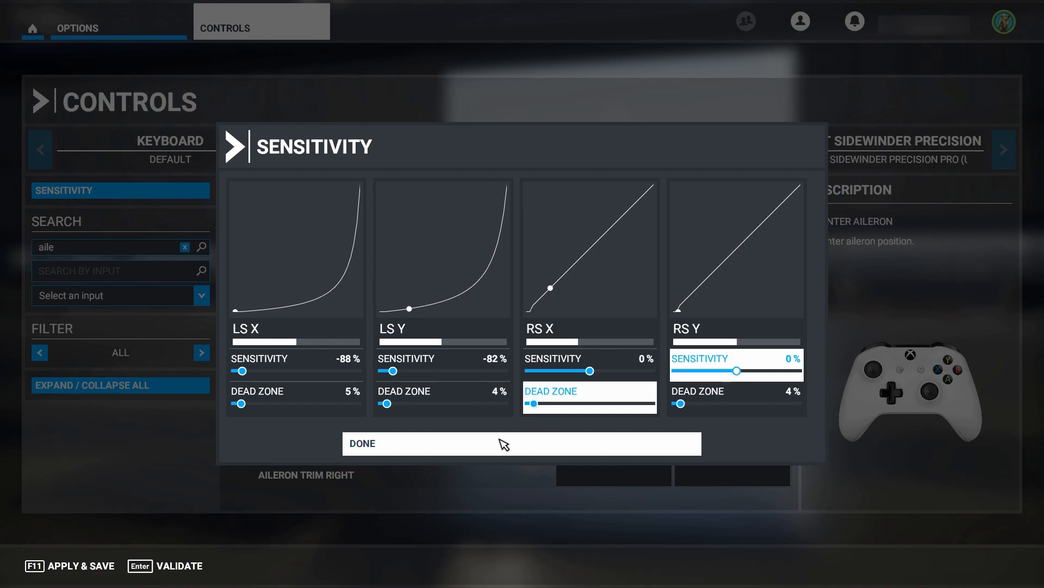
left_click(521, 442)
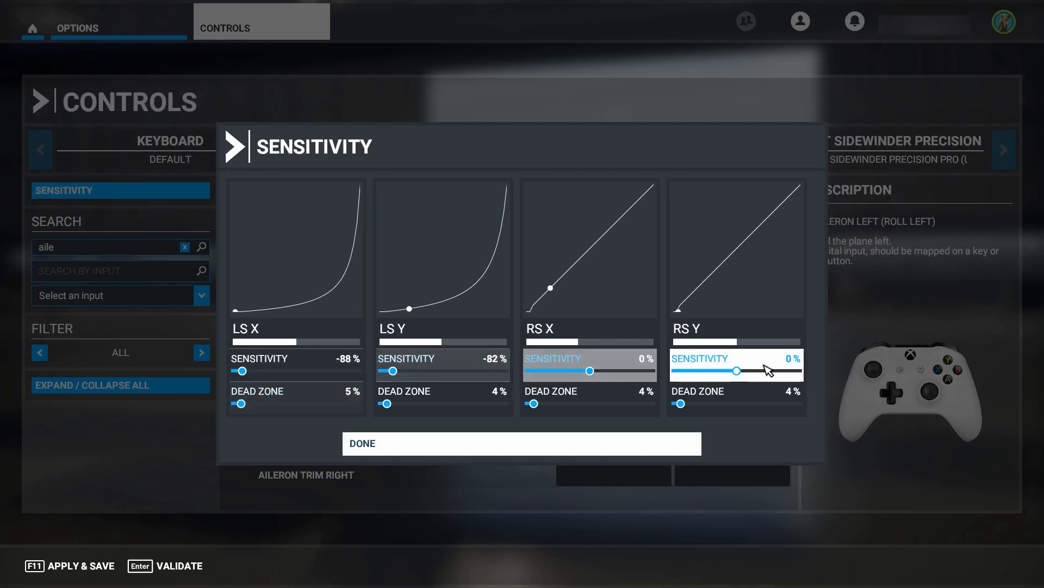
left_click(521, 443)
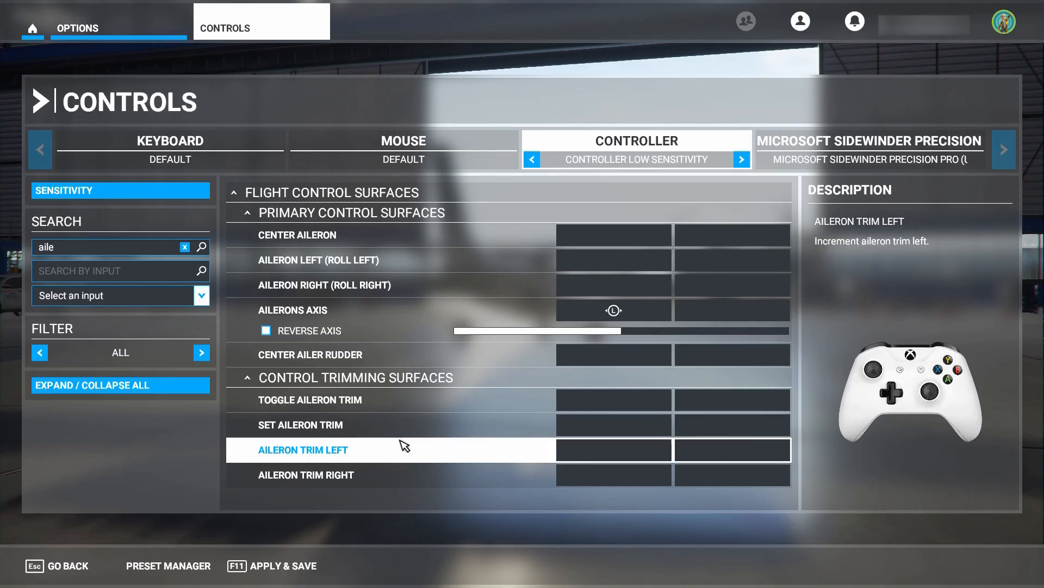
Step: Search bindings for 'elev' and leave the Elevator Axis reverse checkbox checked
left_click(324, 285)
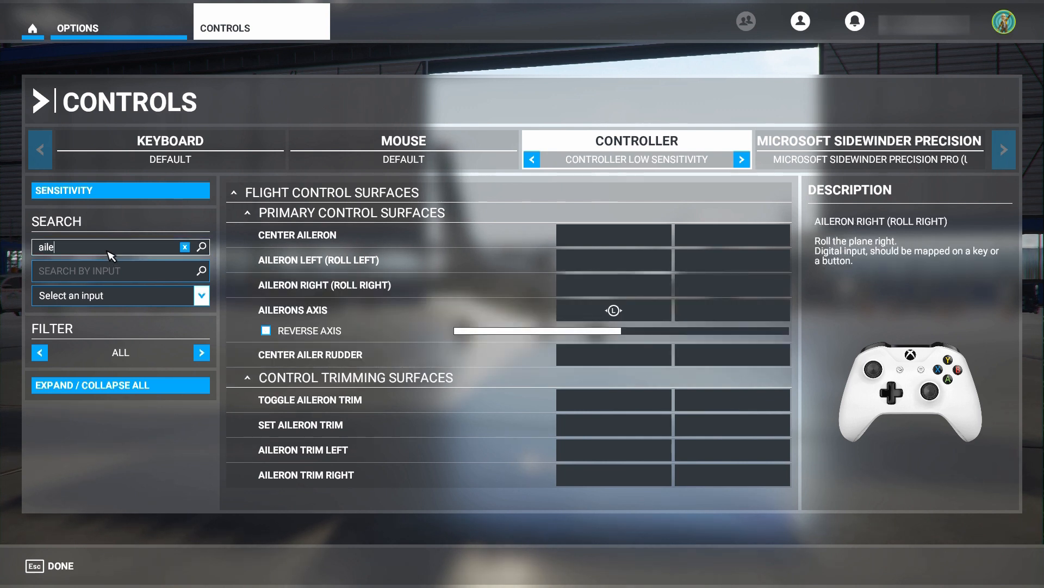
key("BackSpace")
type("e")
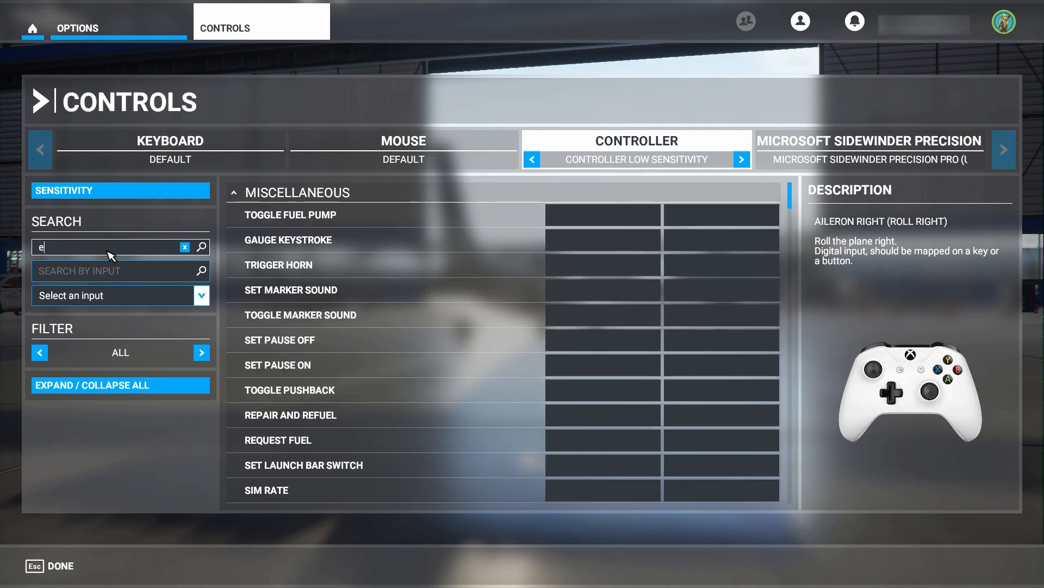
type(";")
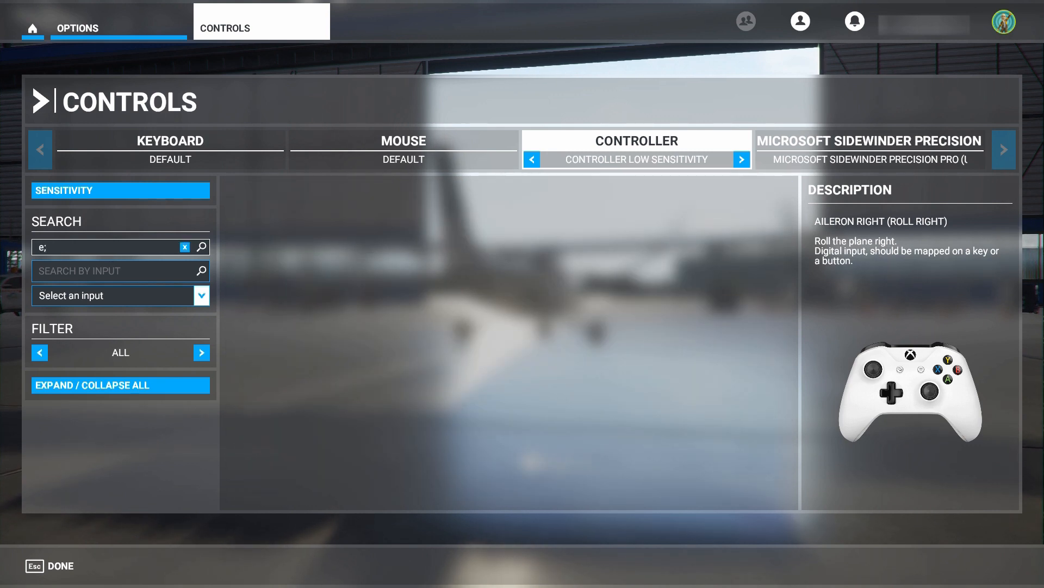
type("lev")
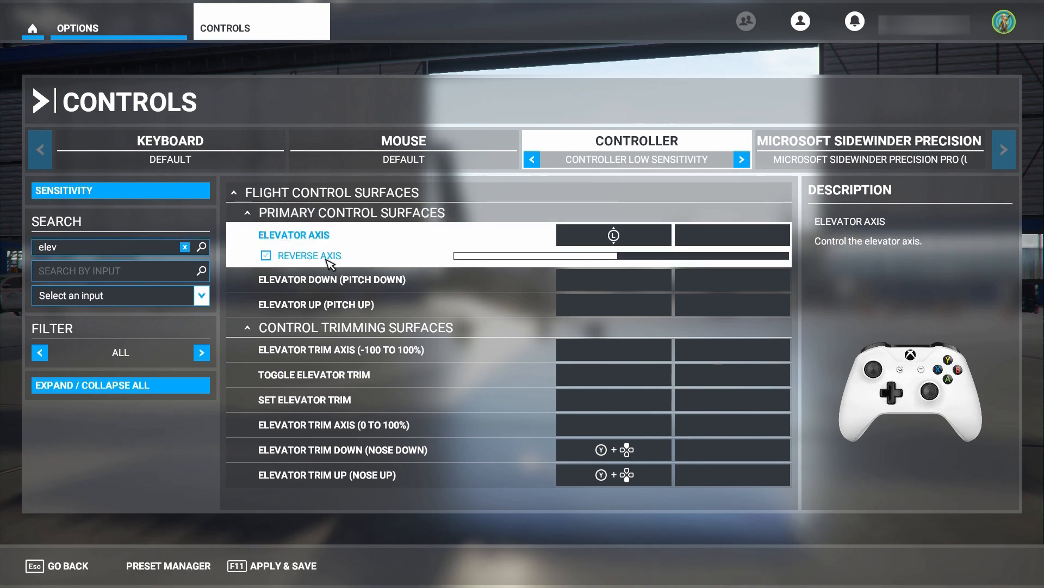
left_click(266, 255)
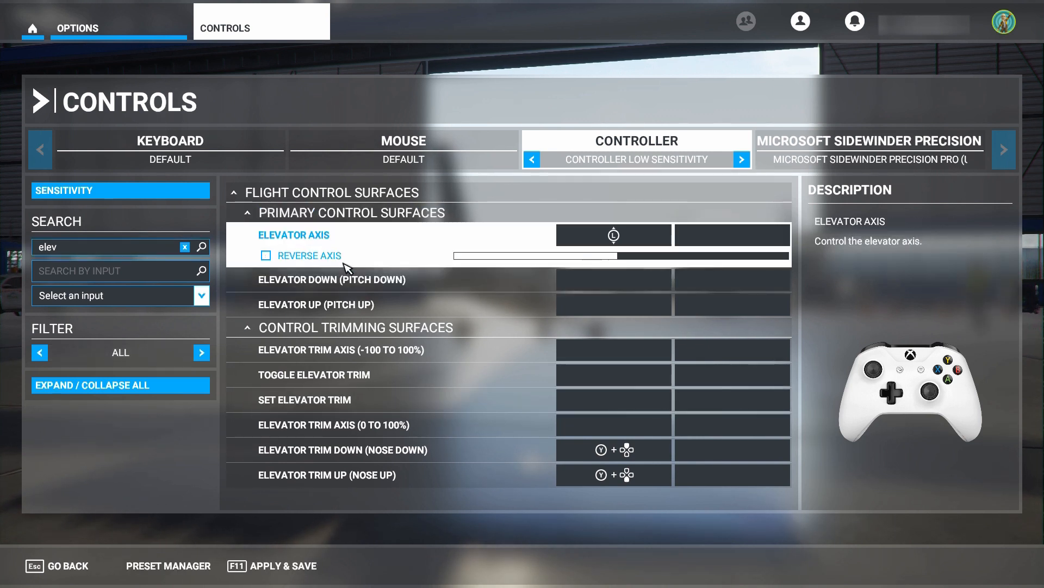
left_click(266, 256)
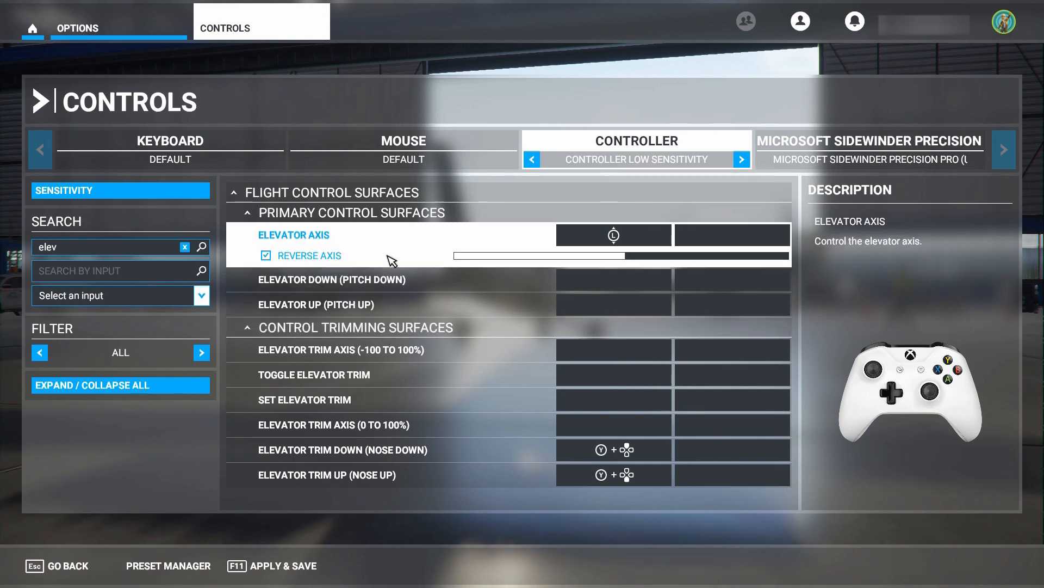
left_click(120, 190)
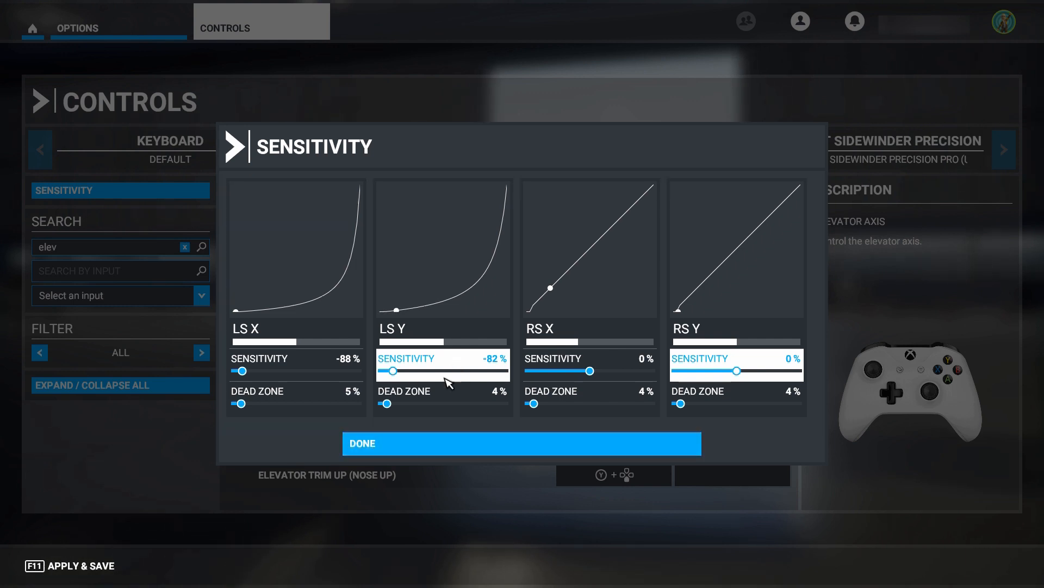
Step: Inspect the elevator trim bindings, then apply and save the controller profile
left_click(520, 443)
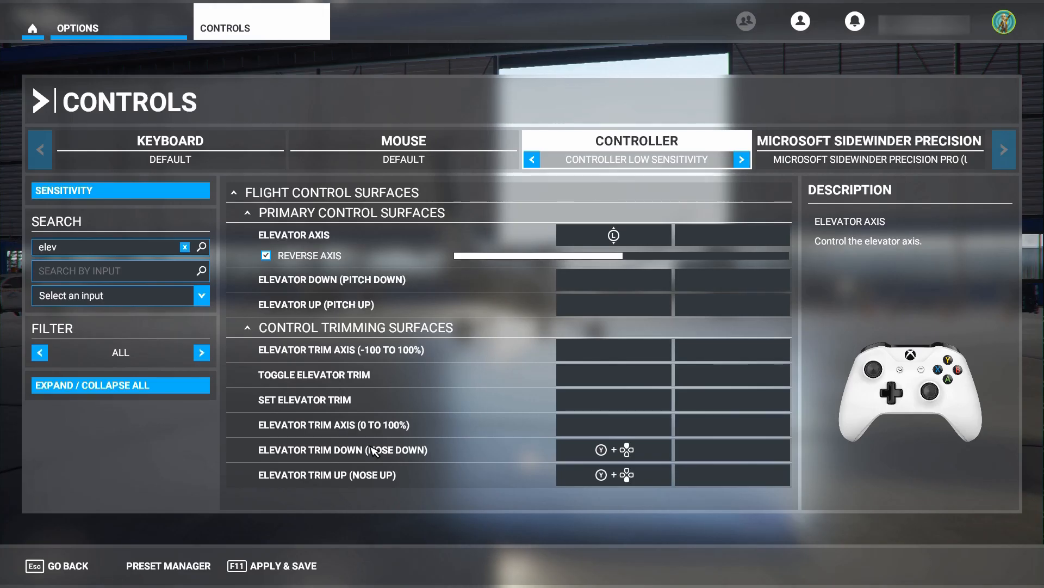
left_click(342, 450)
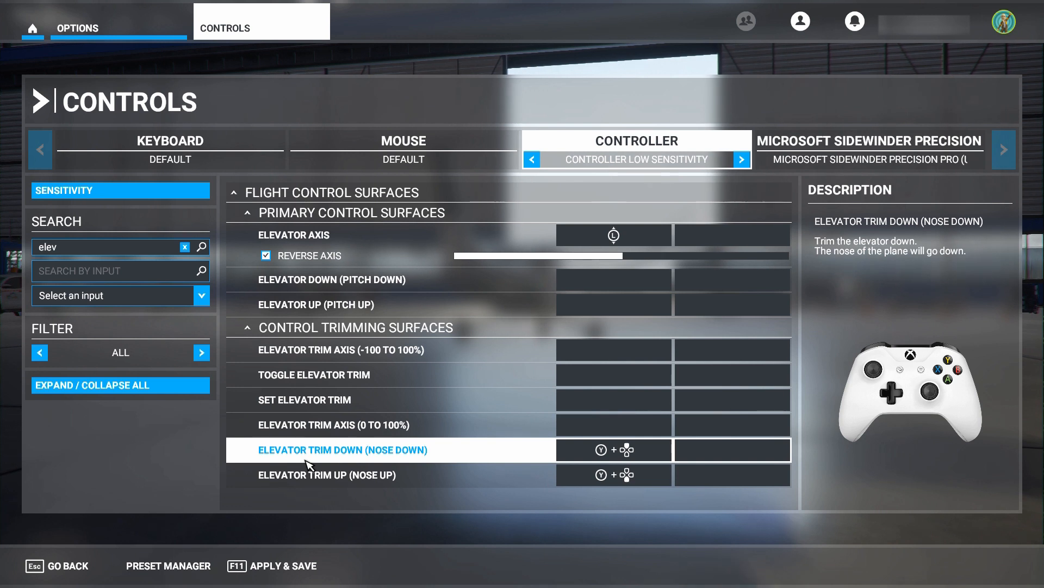
left_click(333, 425)
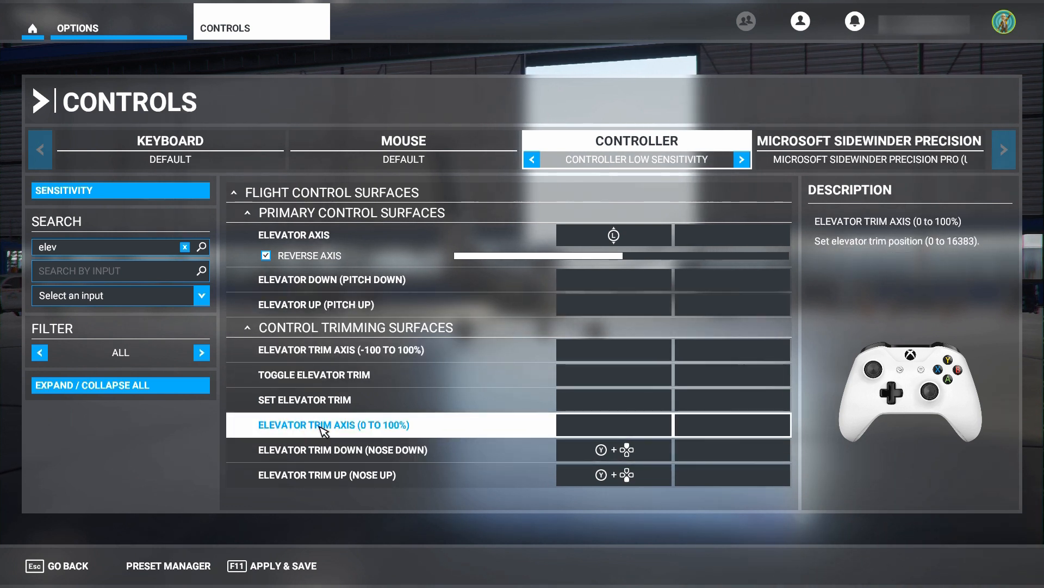
left_click(342, 449)
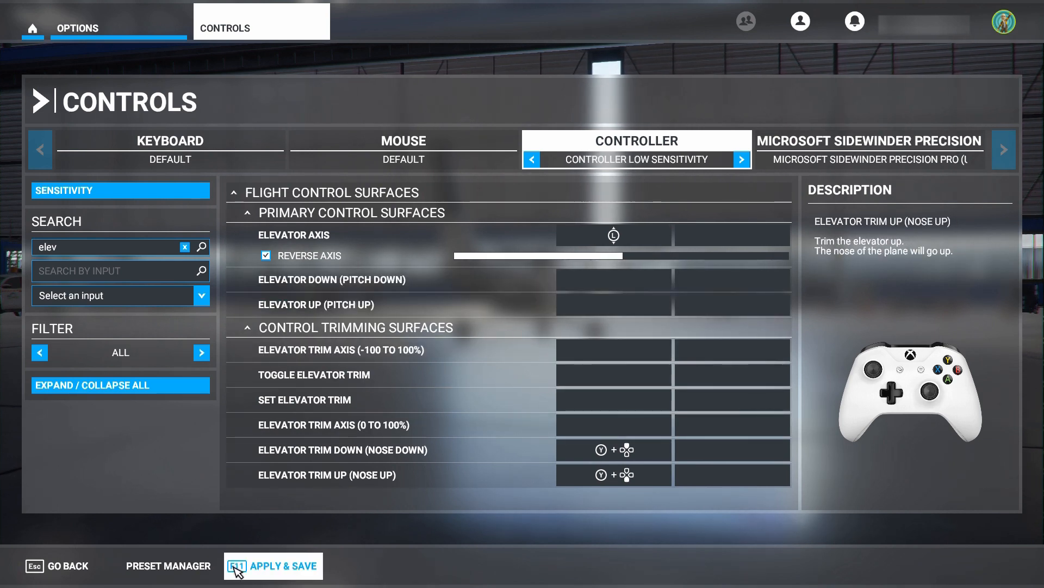
left_click(274, 565)
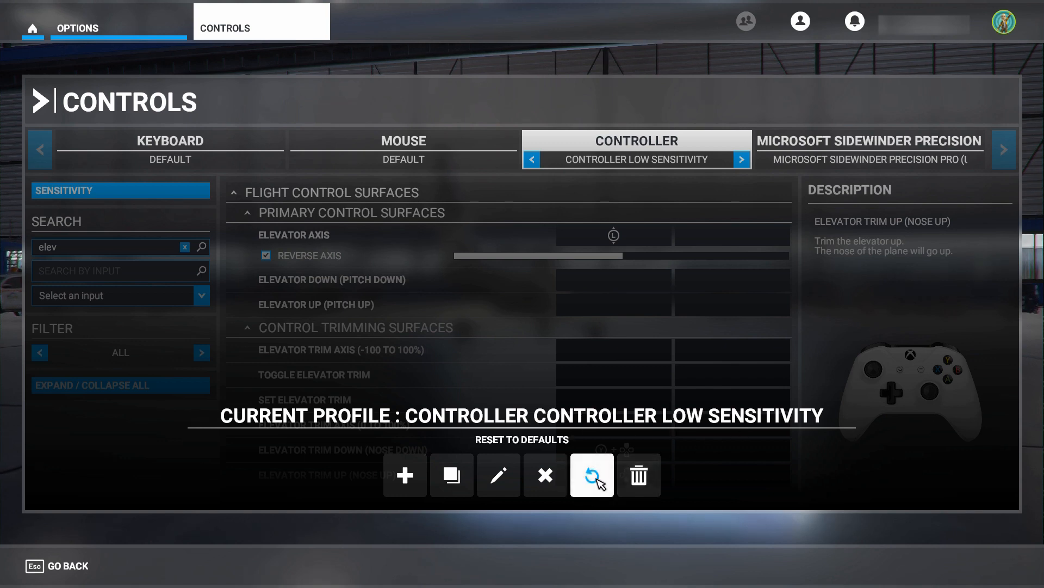
Step: Replace the profile's name with 'Sport Planes' and confirm it
left_click(498, 475)
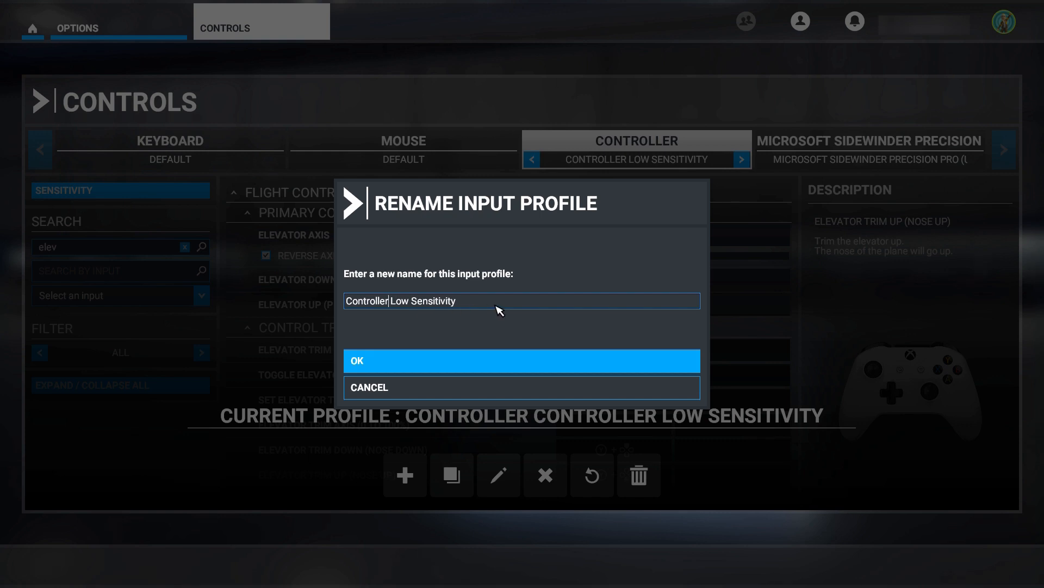
key("Backspace")
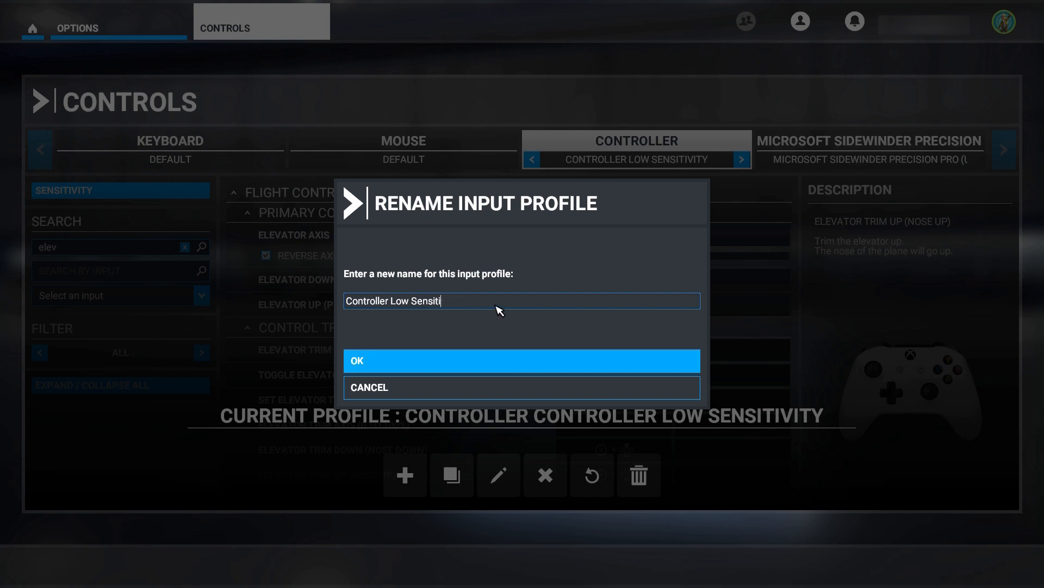
type("Controller Sp")
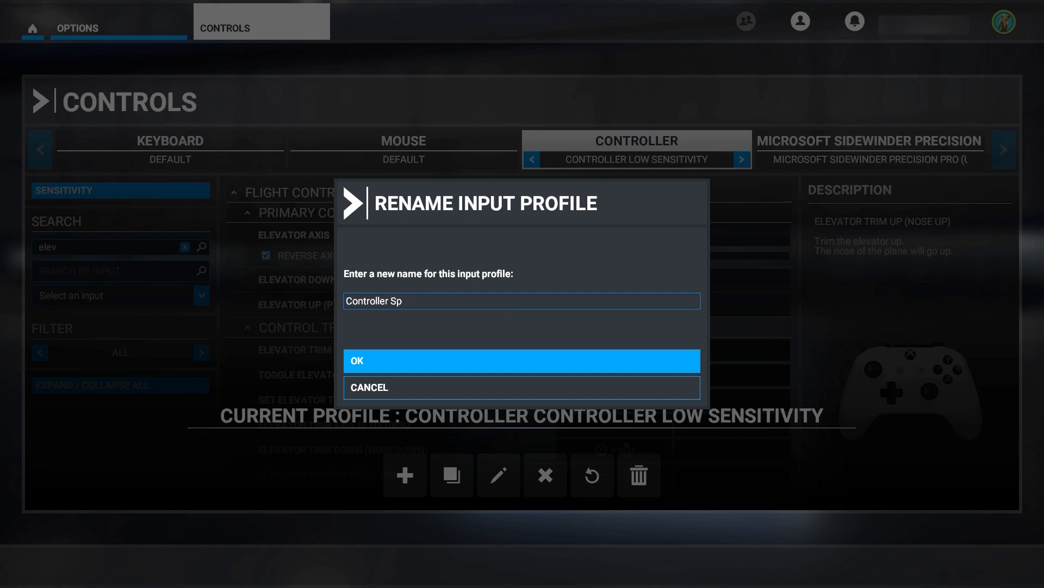
type("S")
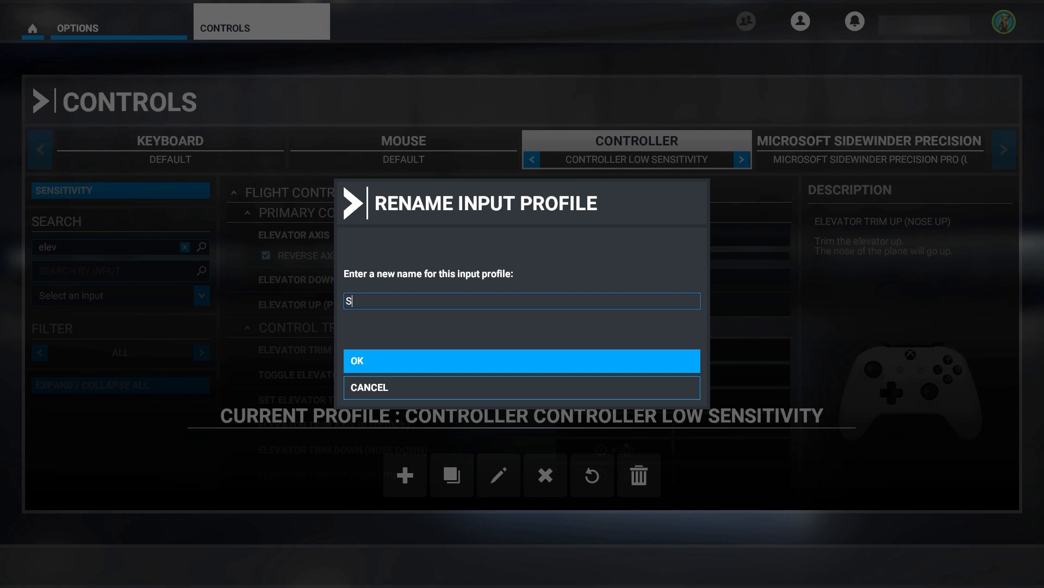
type("port")
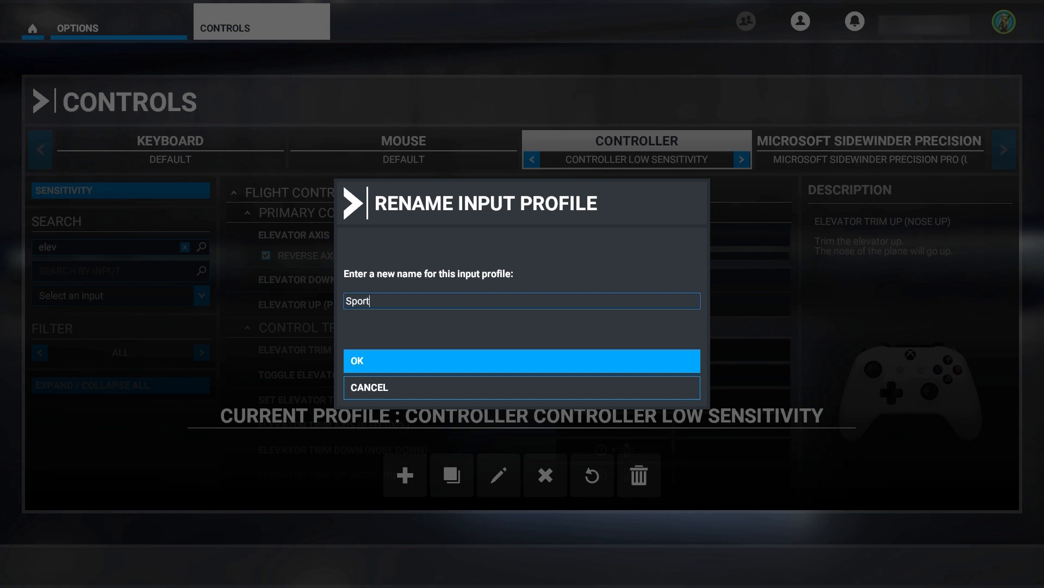
type("Pan")
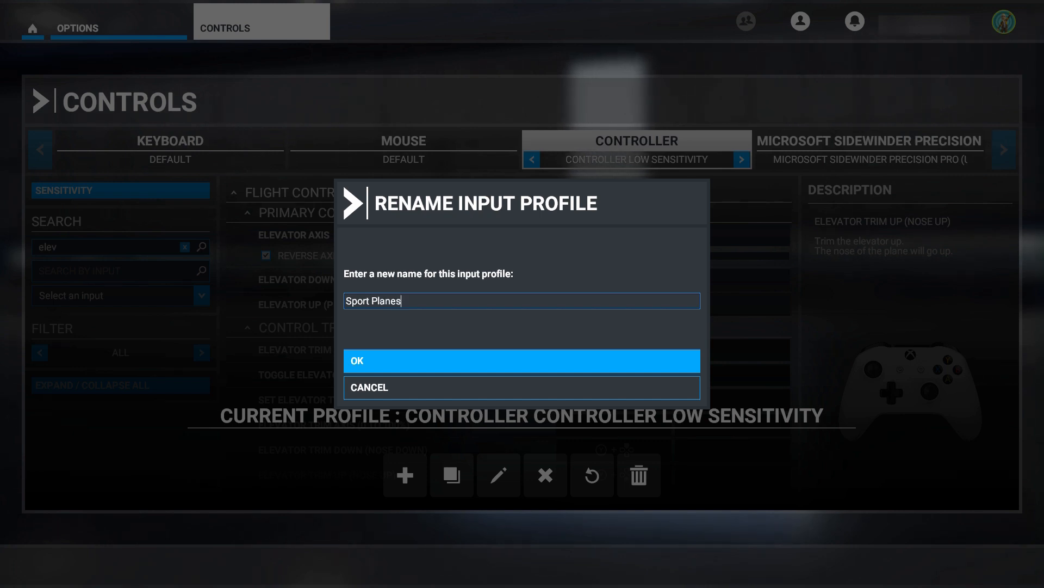
left_click(522, 360)
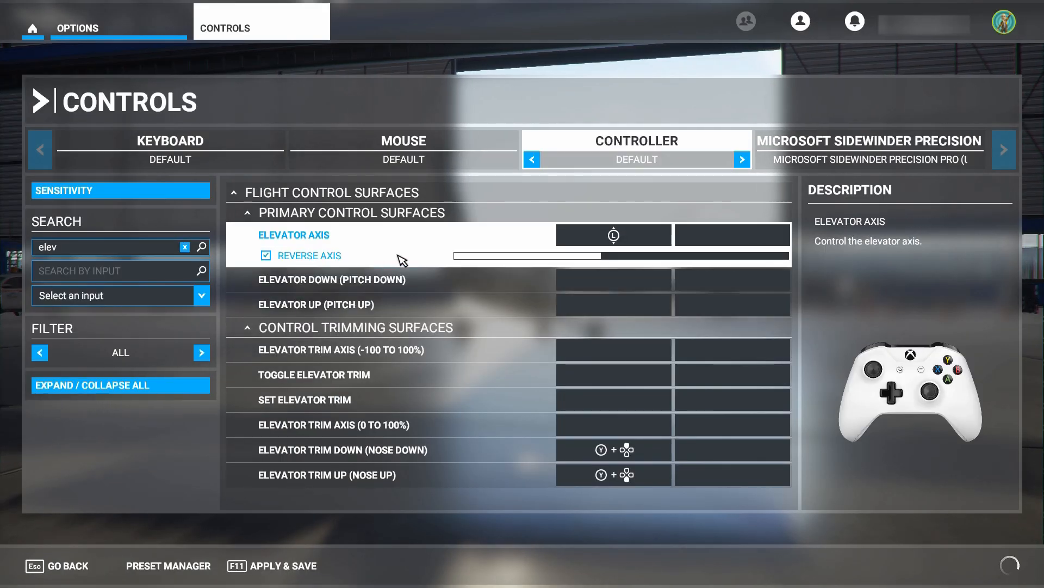
left_click(341, 350)
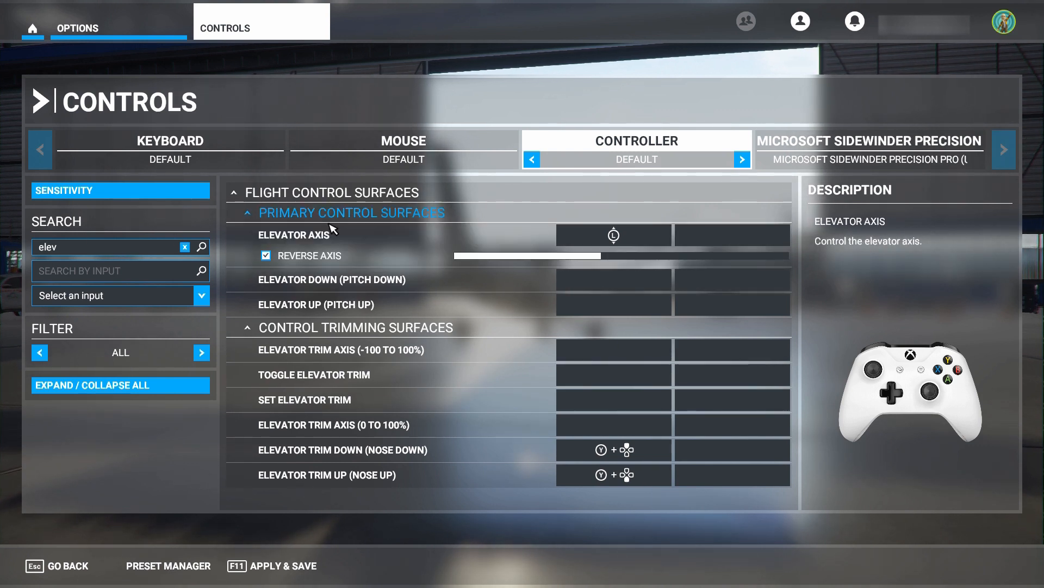
mouse_move(120, 190)
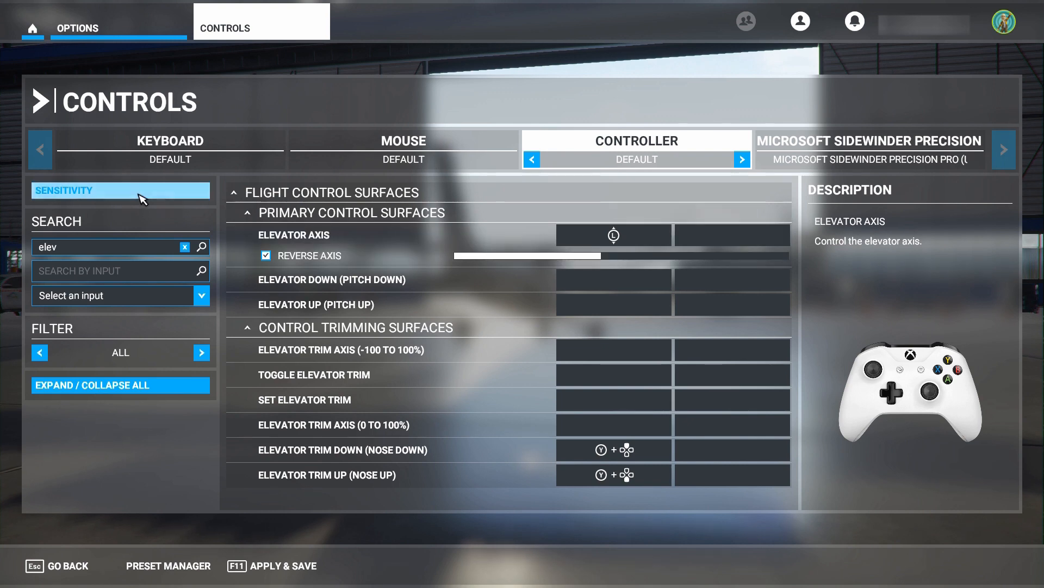
left_click(120, 190)
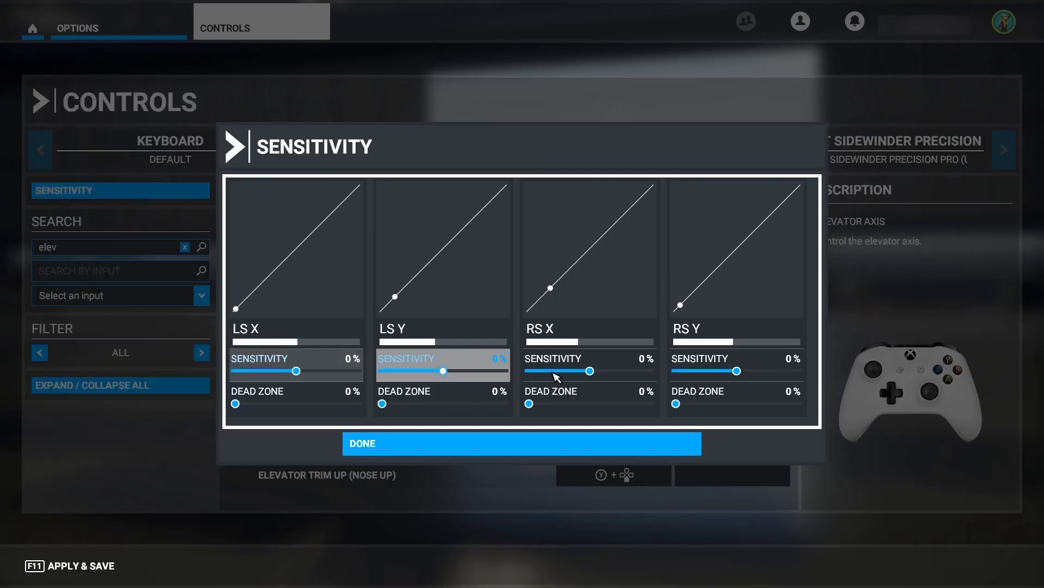
left_click(521, 443)
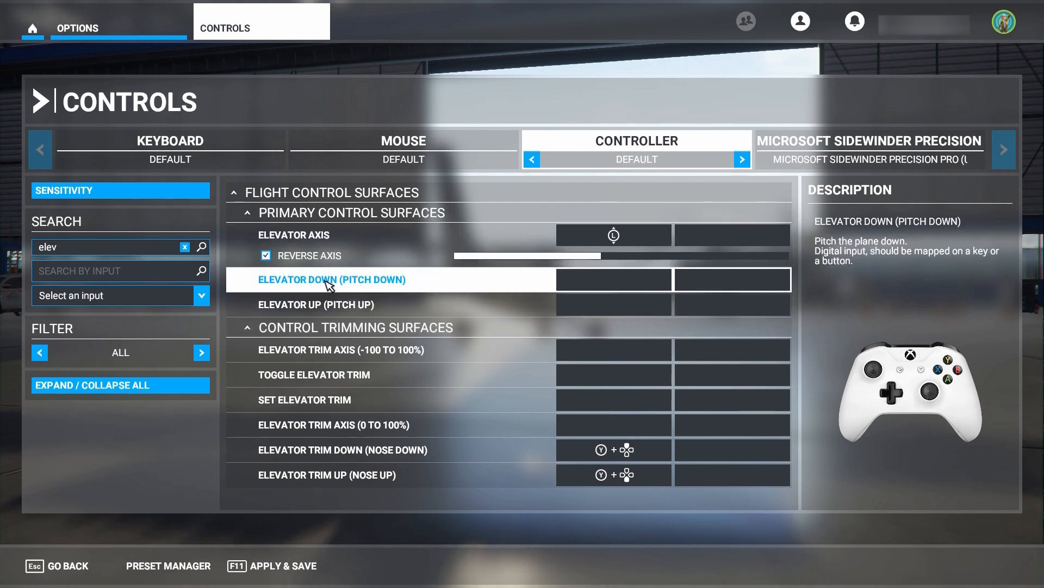
left_click(293, 235)
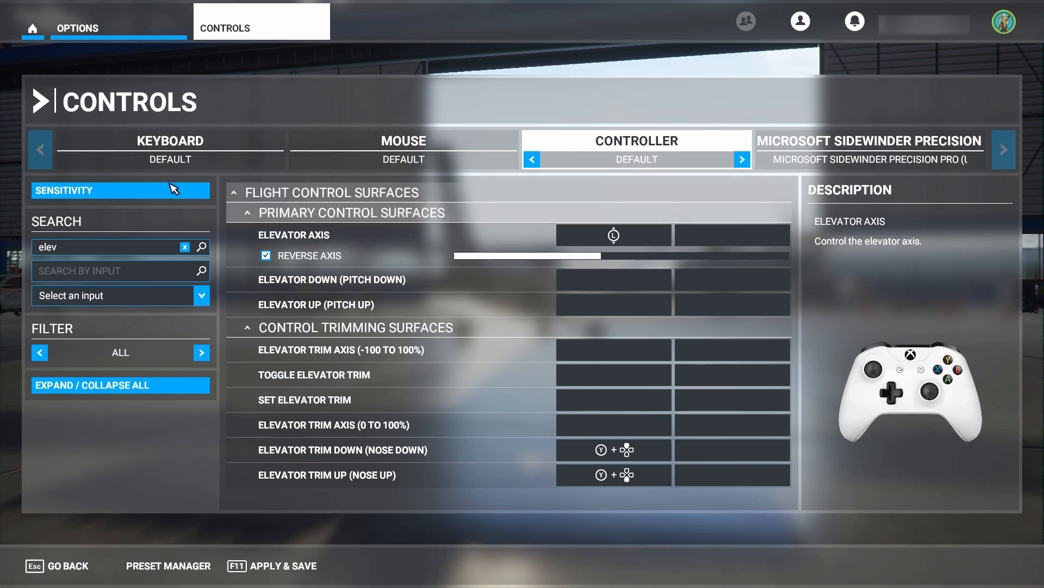
Step: Start a new controller profile and enter the name 'Airliners'
left_click(120, 190)
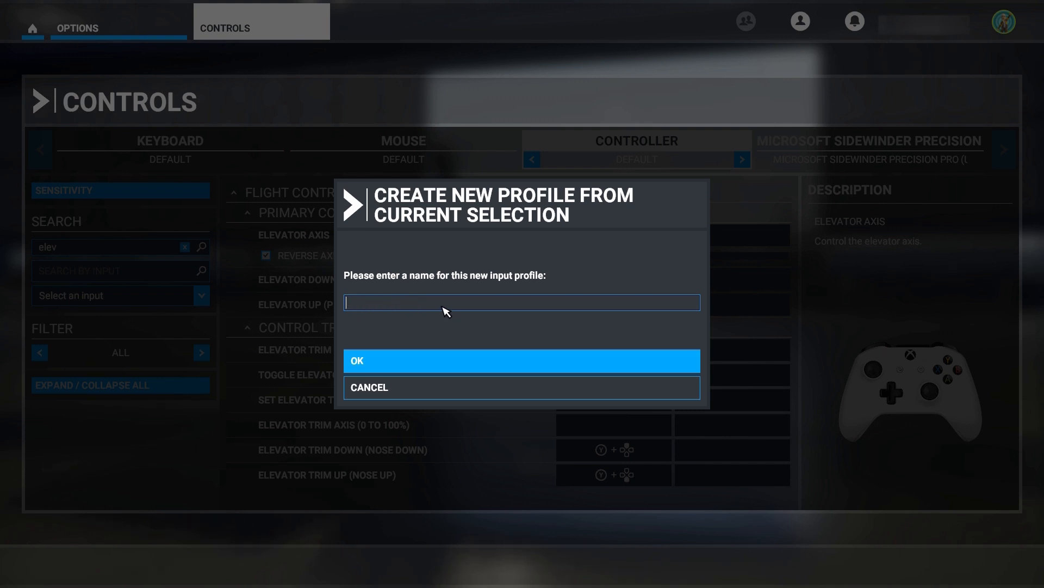
type("Ai")
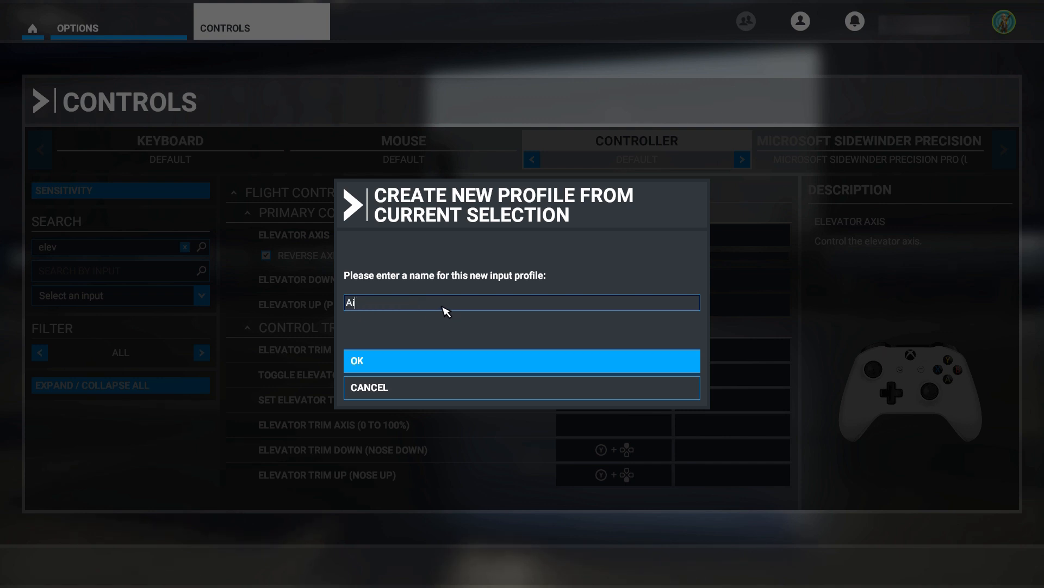
type("liner")
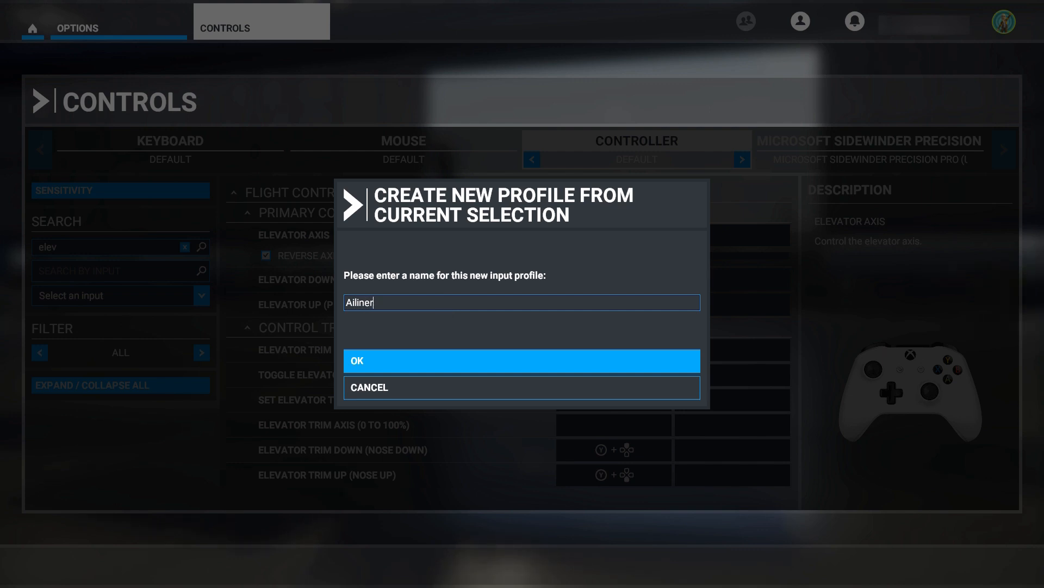
type("Airline")
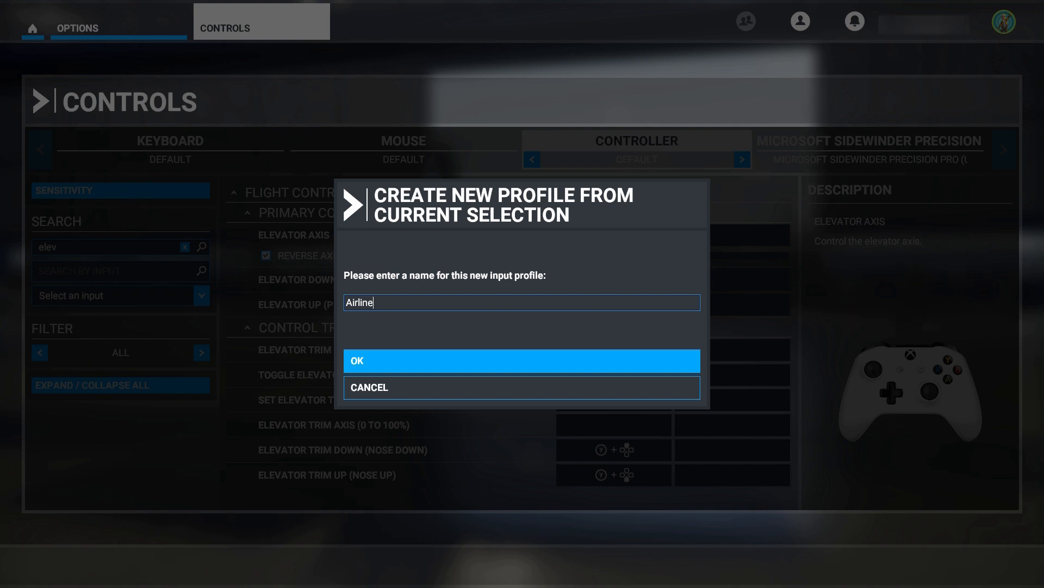
type("rs")
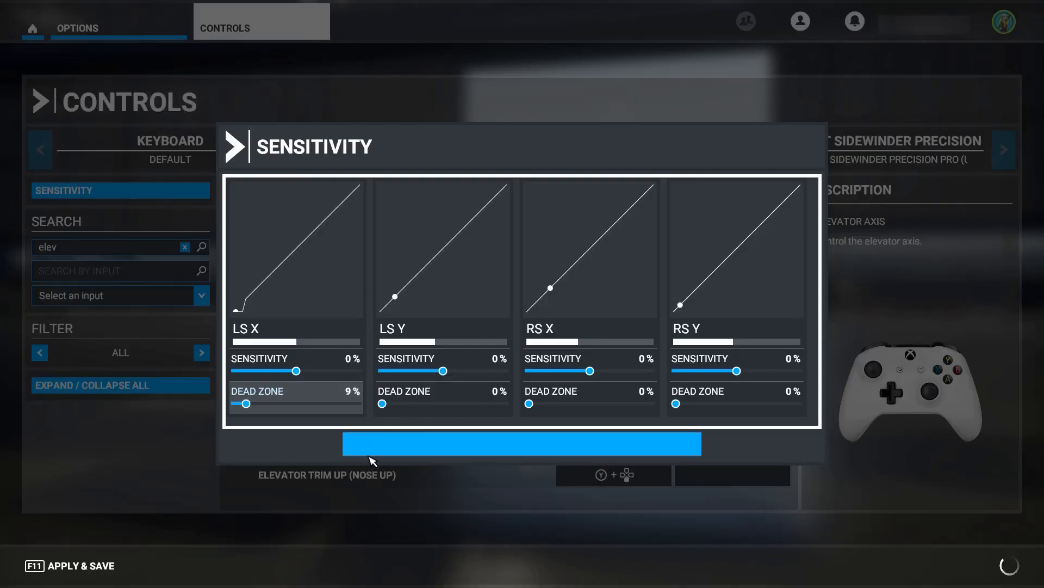
Step: Cycle the controller profile selector to Sport Planes and apply and save
left_click(742, 158)
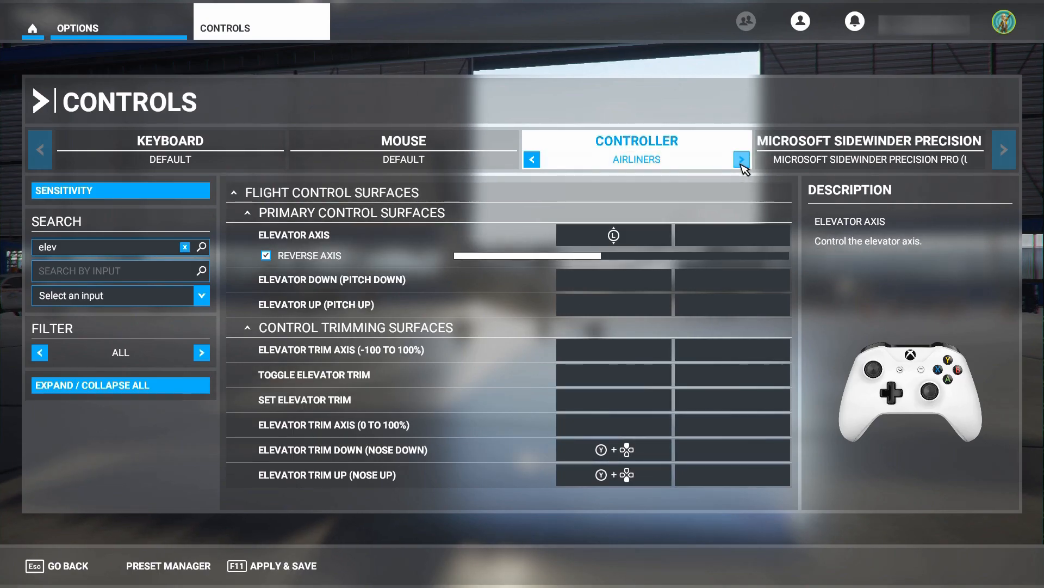
left_click(741, 160)
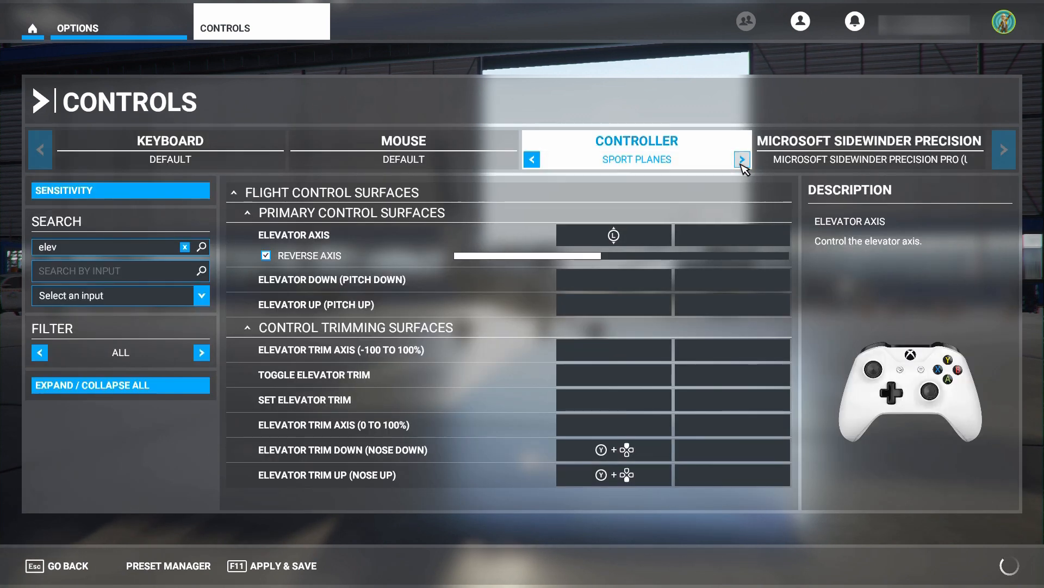
left_click(742, 160)
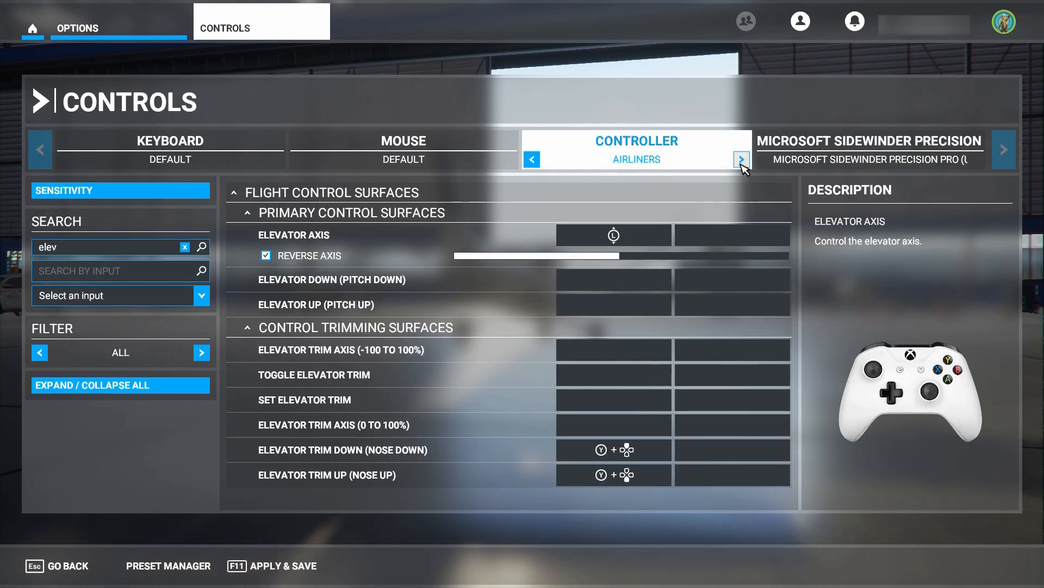
type("engine")
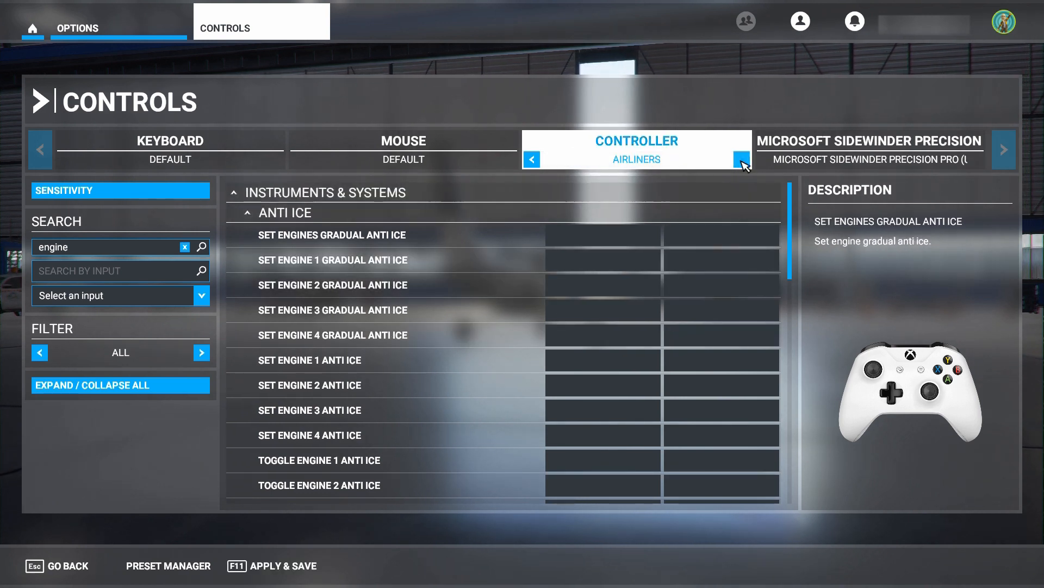
left_click(742, 158)
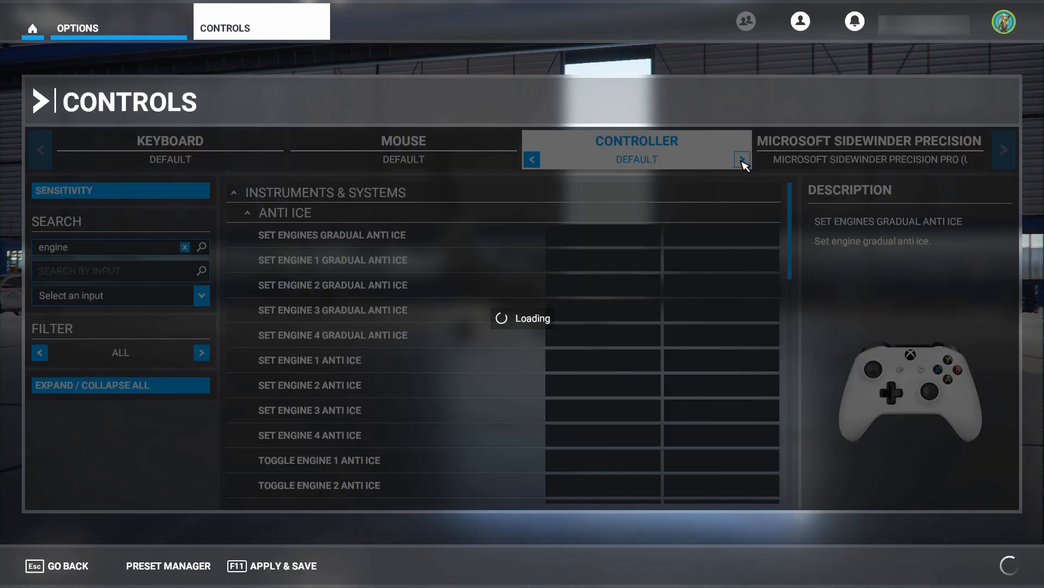
left_click(742, 159)
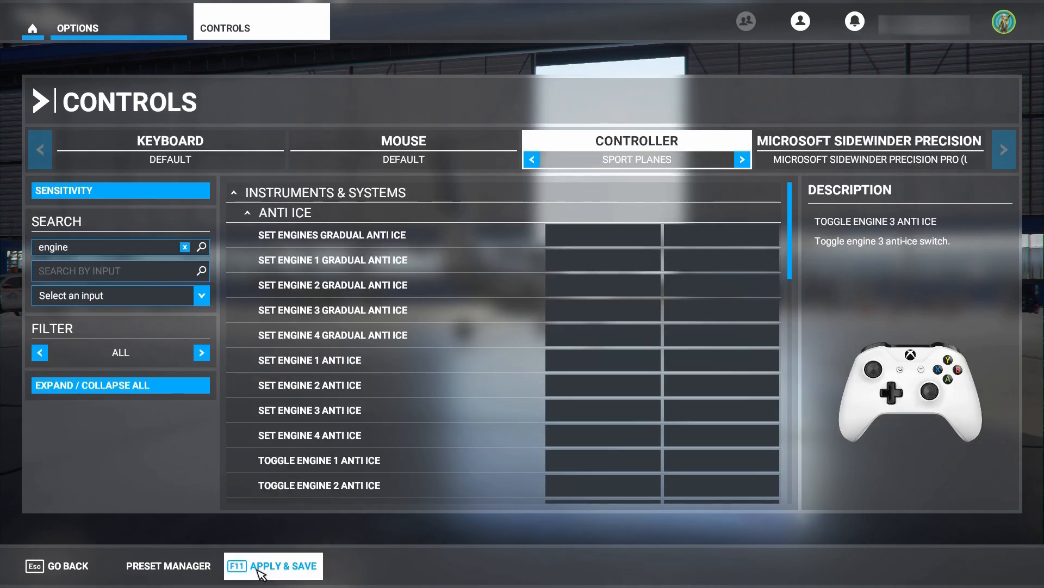
left_click(273, 564)
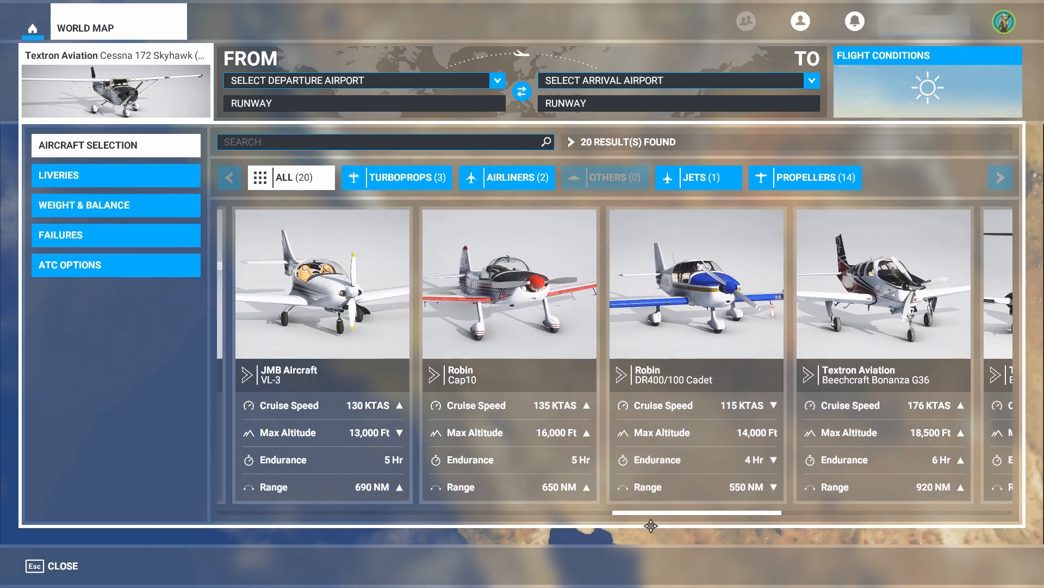
Step: Scroll the aircraft carousel and pick the Extra 330LT card
scroll("left", 3)
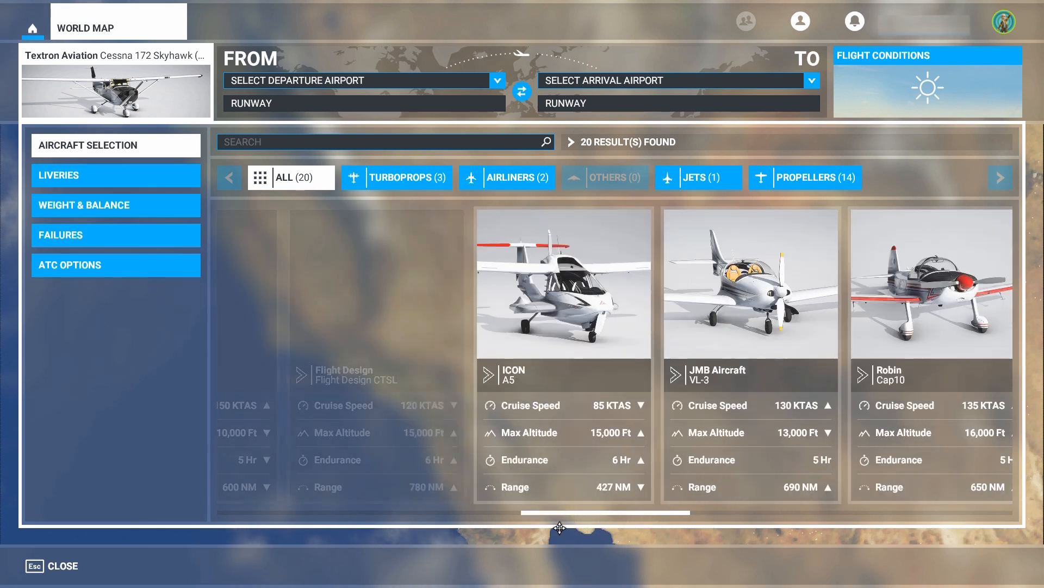
scroll("left", 3)
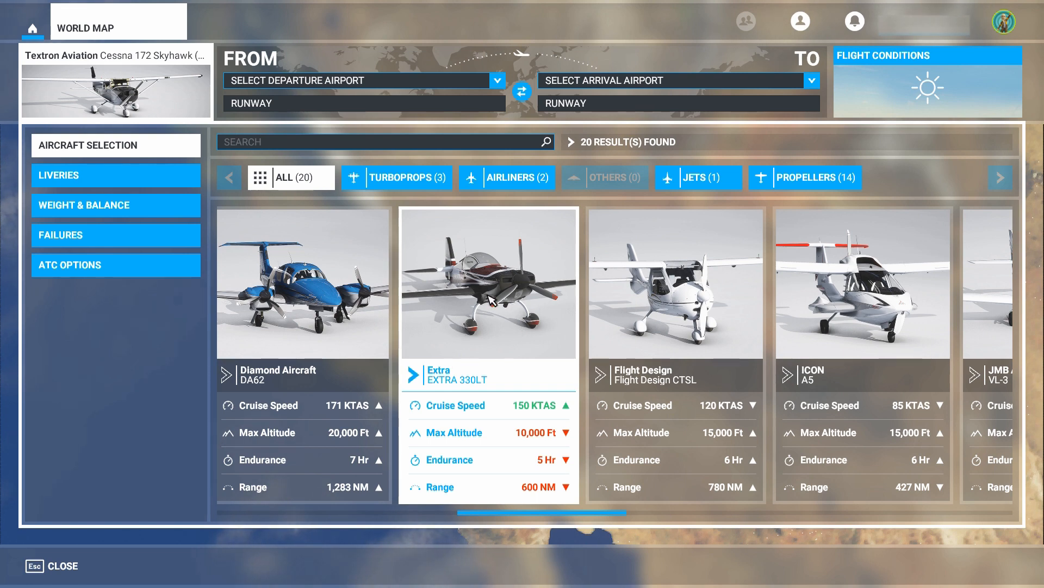
left_click(488, 283)
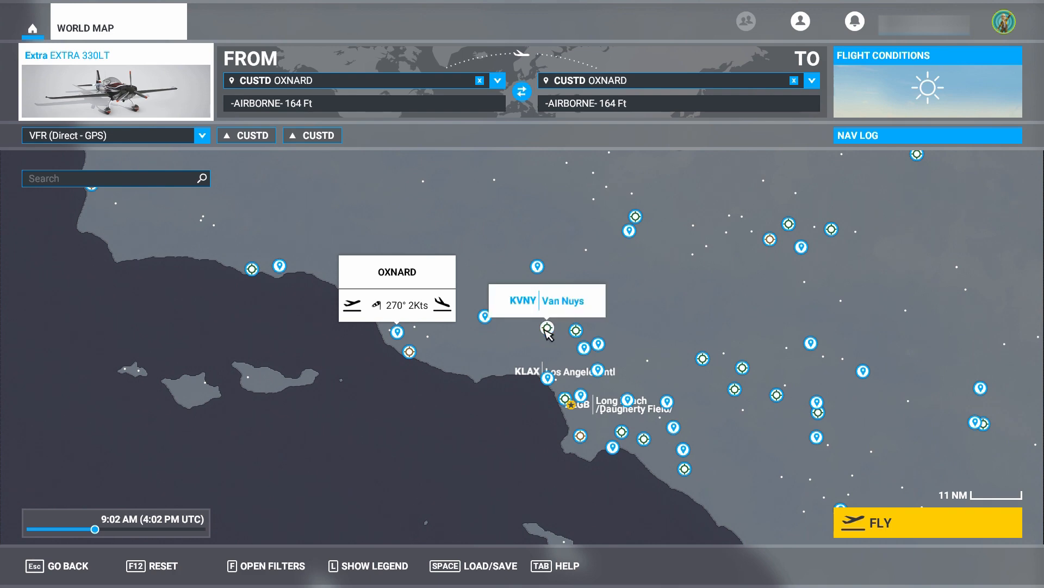
Step: Set Van Nuys (KVNY) as the departure airport and start the flight
left_click(548, 328)
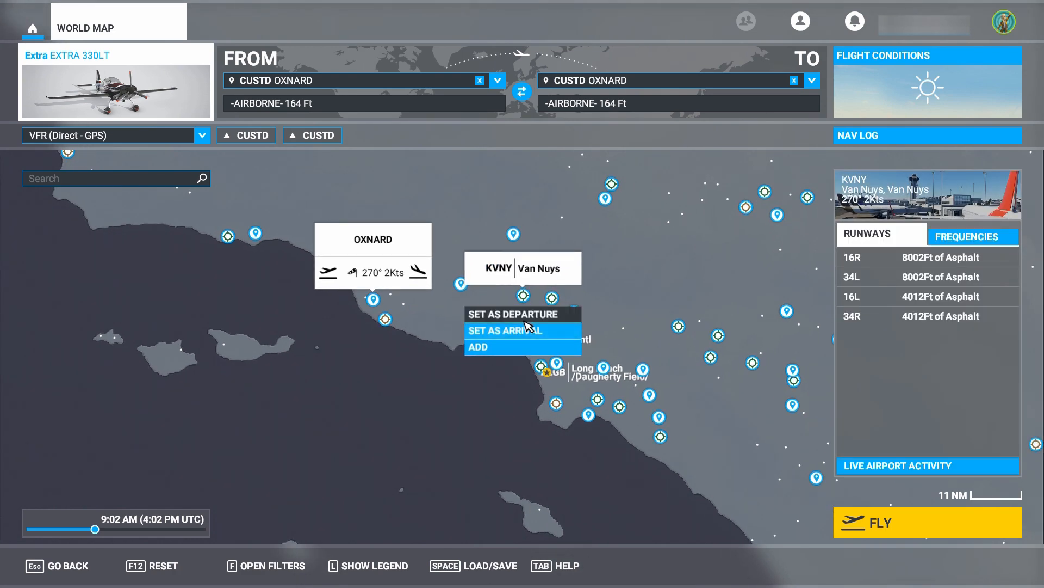
left_click(521, 314)
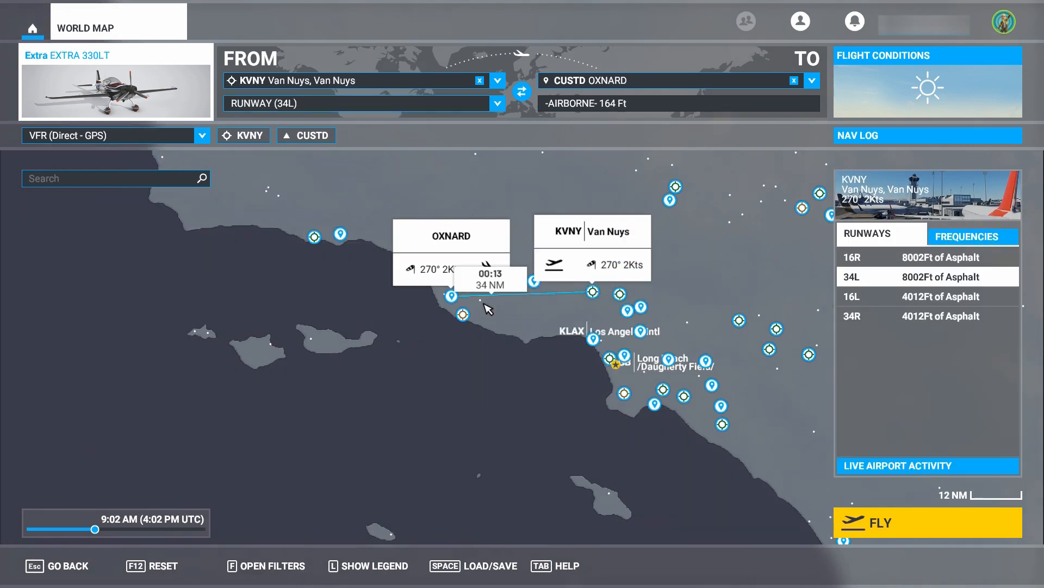
mouse_move(753, 329)
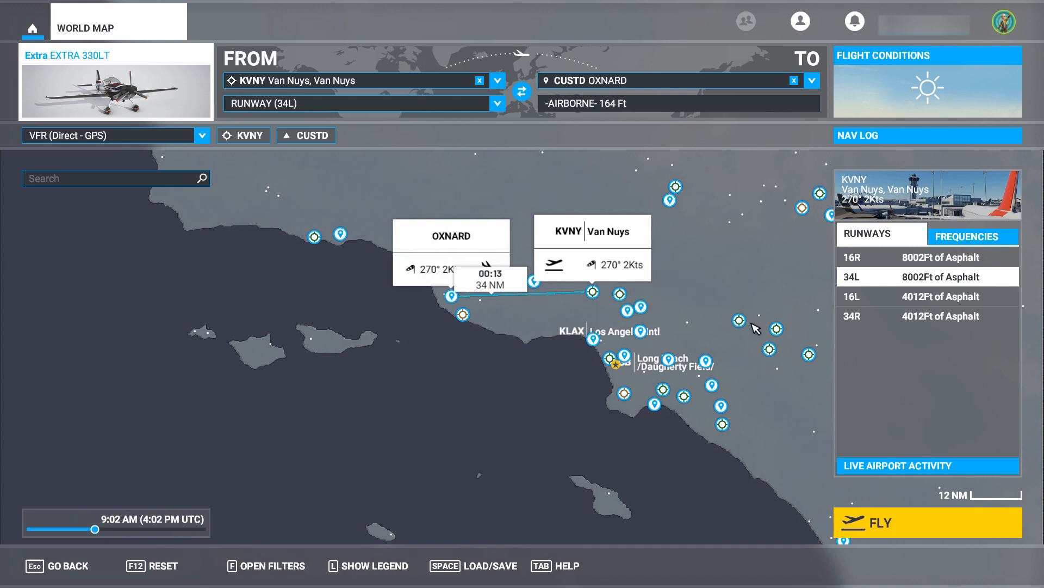
mouse_move(137, 110)
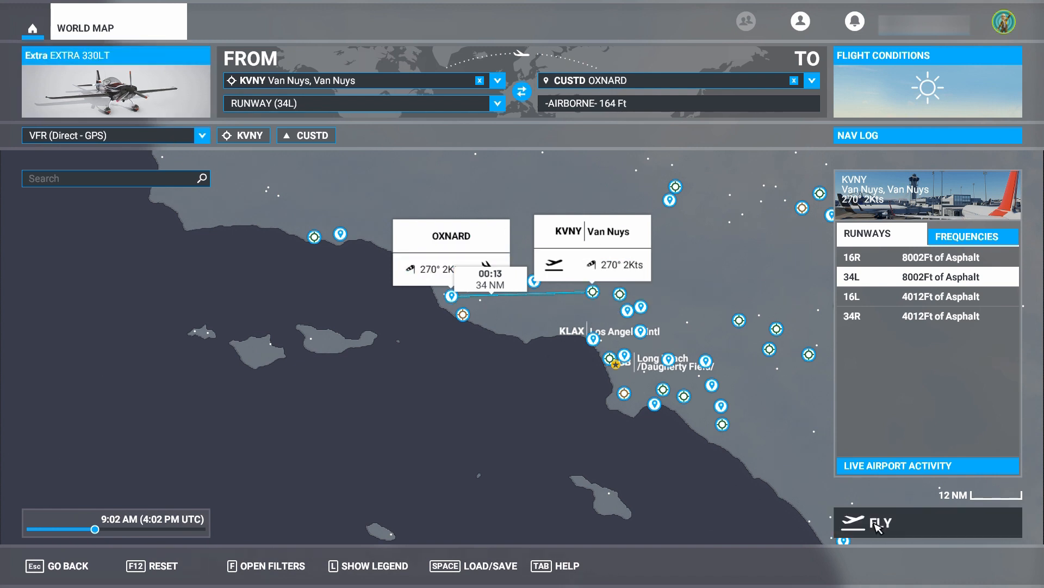
left_click(879, 521)
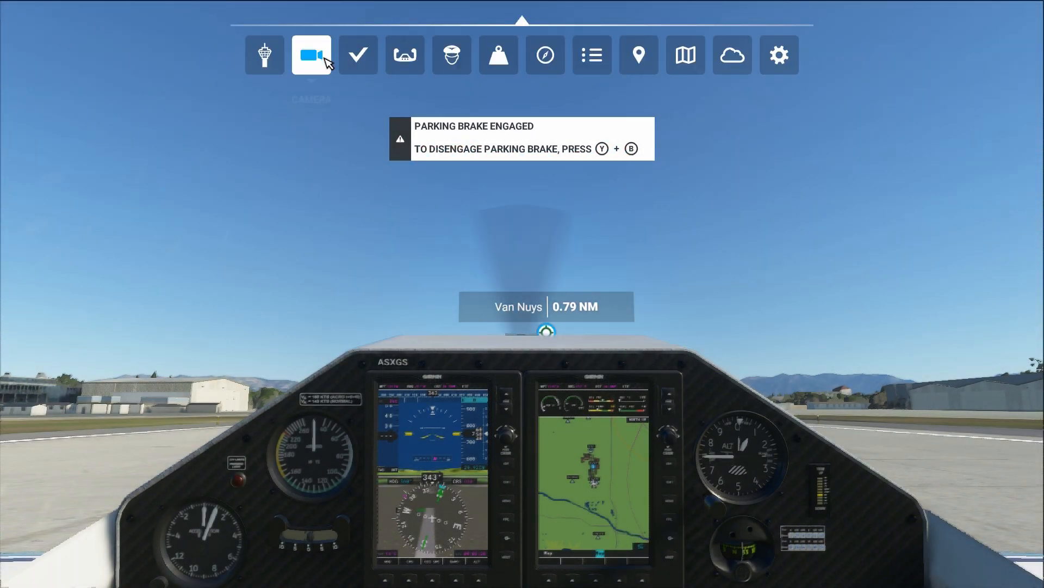
Step: Set an external chase camera on the Extra and review fuel (50%) and payload (25%)
left_click(312, 54)
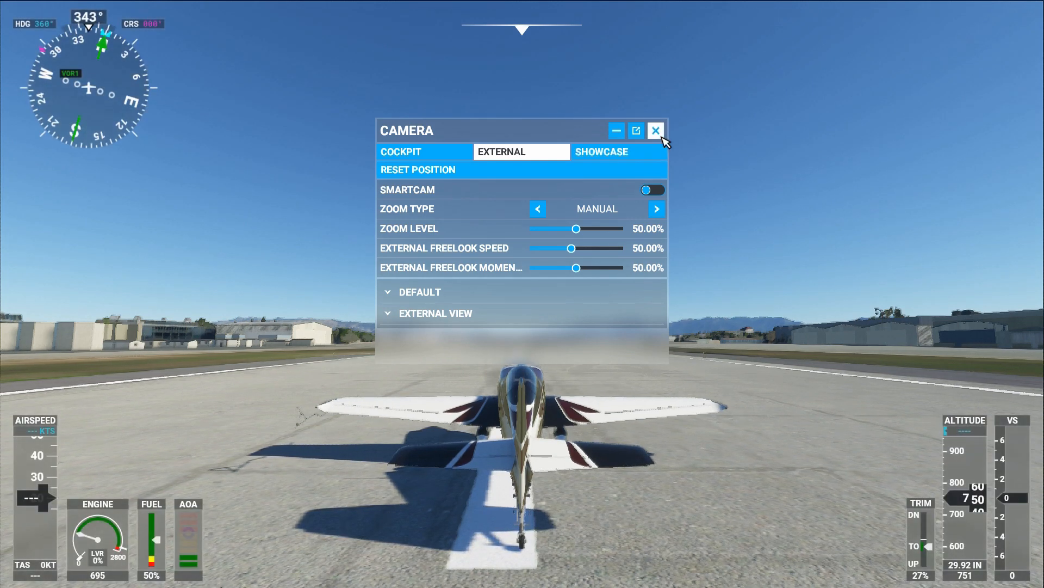
left_click(656, 130)
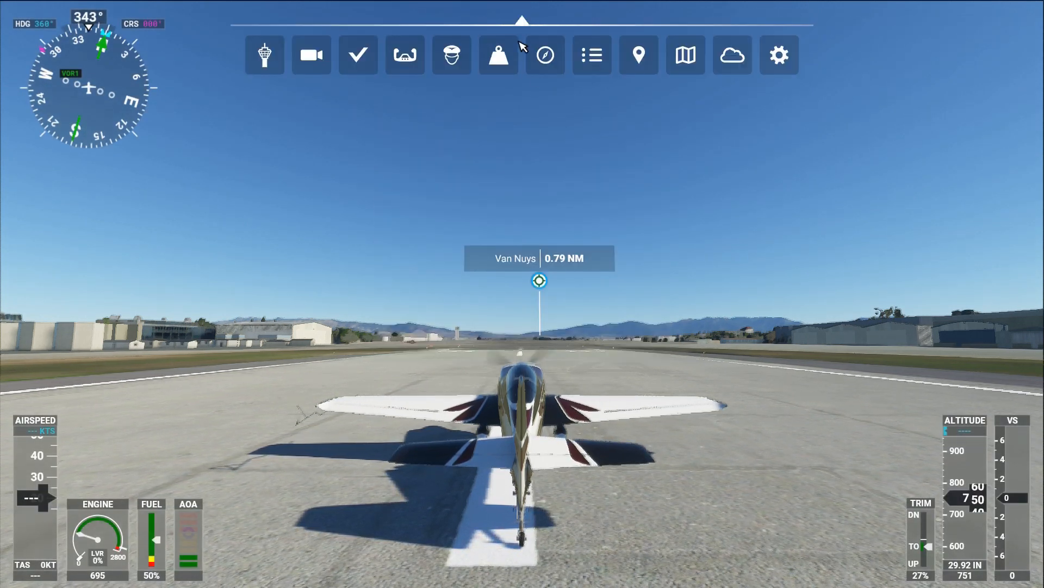
left_click(499, 55)
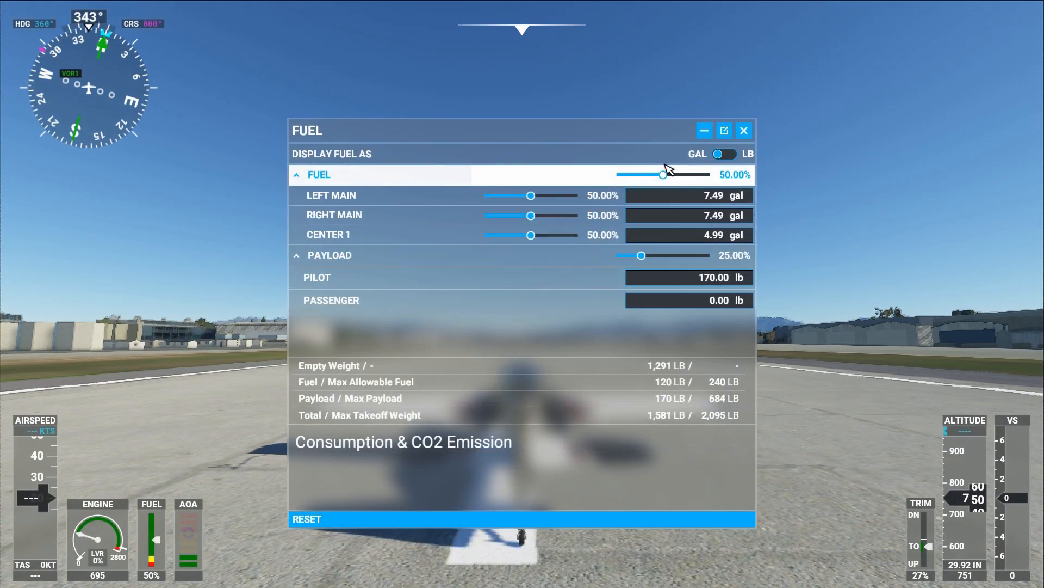
left_click(743, 130)
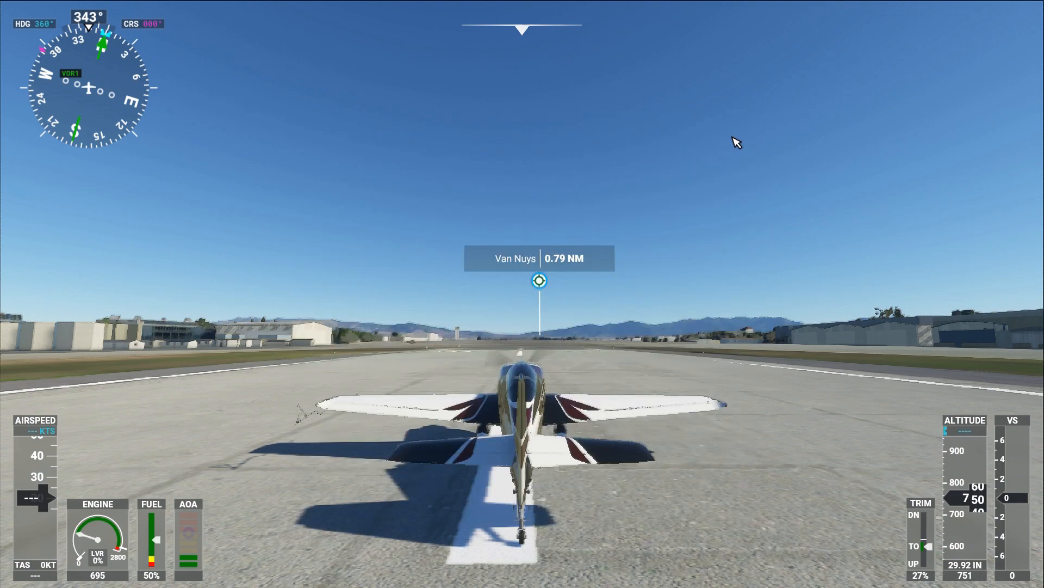
mouse_move(351, 303)
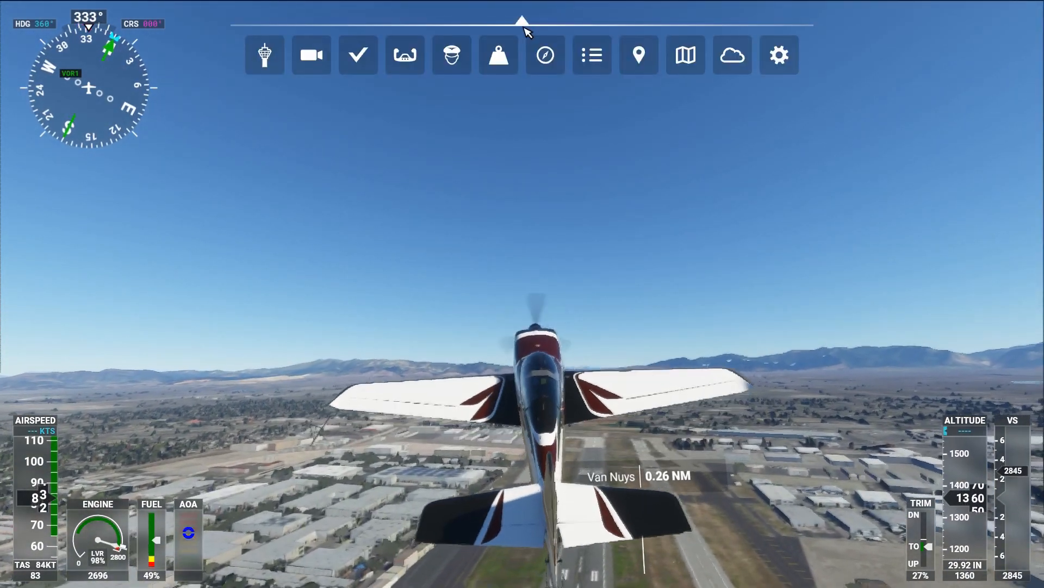
Step: Check the ATC messages mid-flight, then bring up the pause menu for controls
left_click(264, 55)
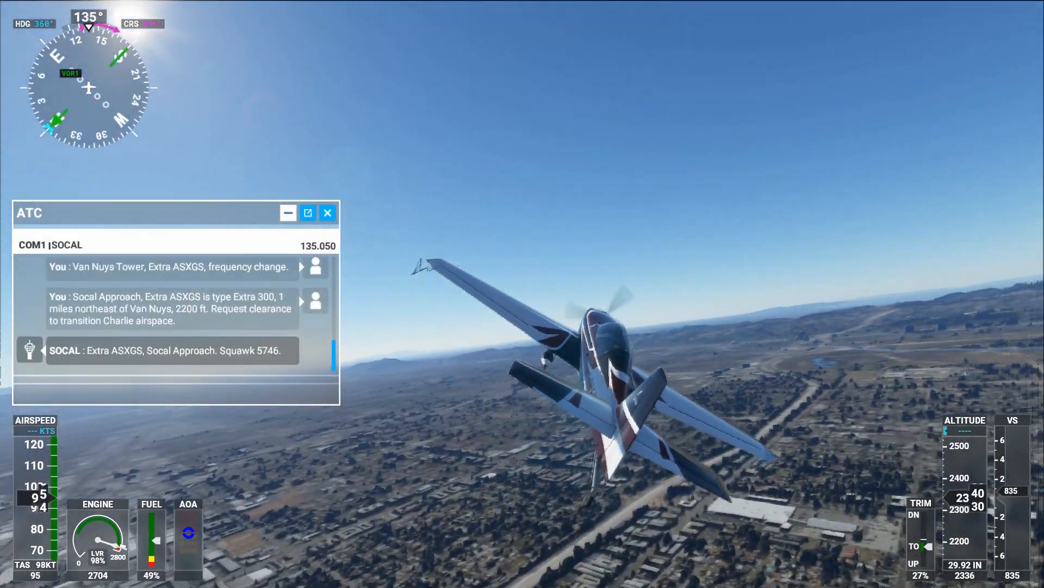
key("Escape")
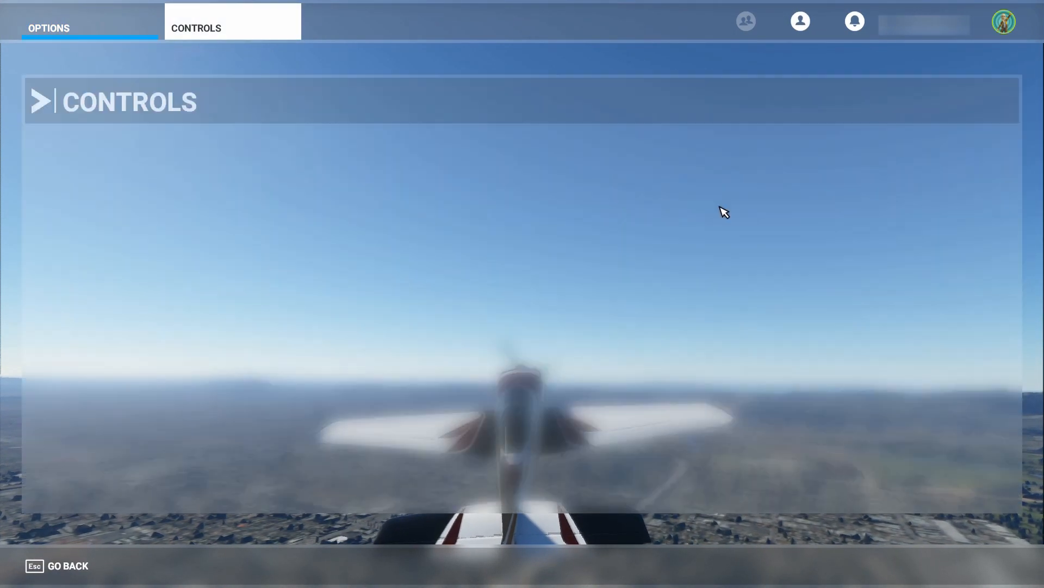
Step: Select and save the Sport Planes controller preset, then back out to Options
left_click(196, 28)
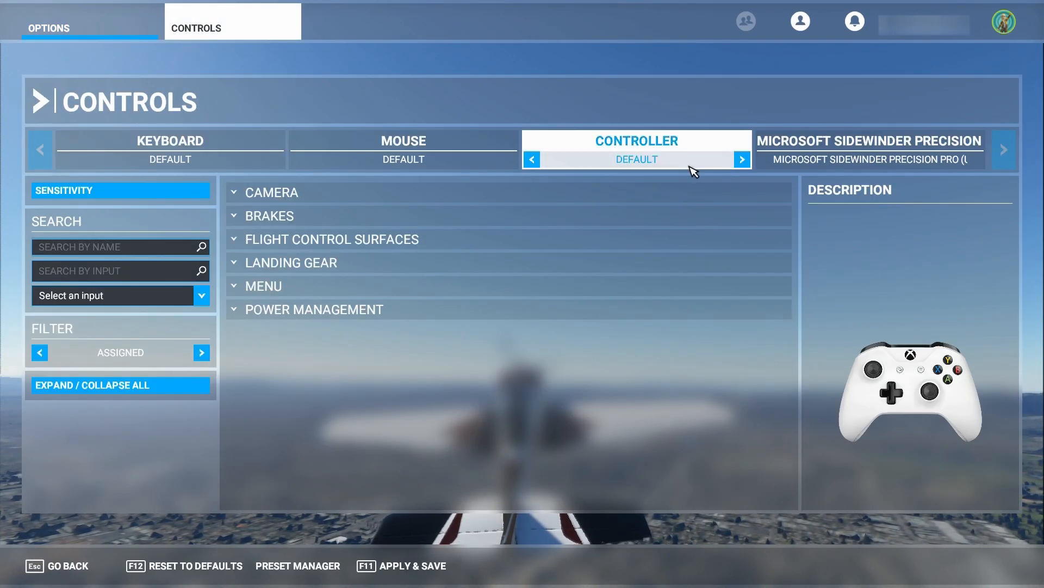
left_click(742, 160)
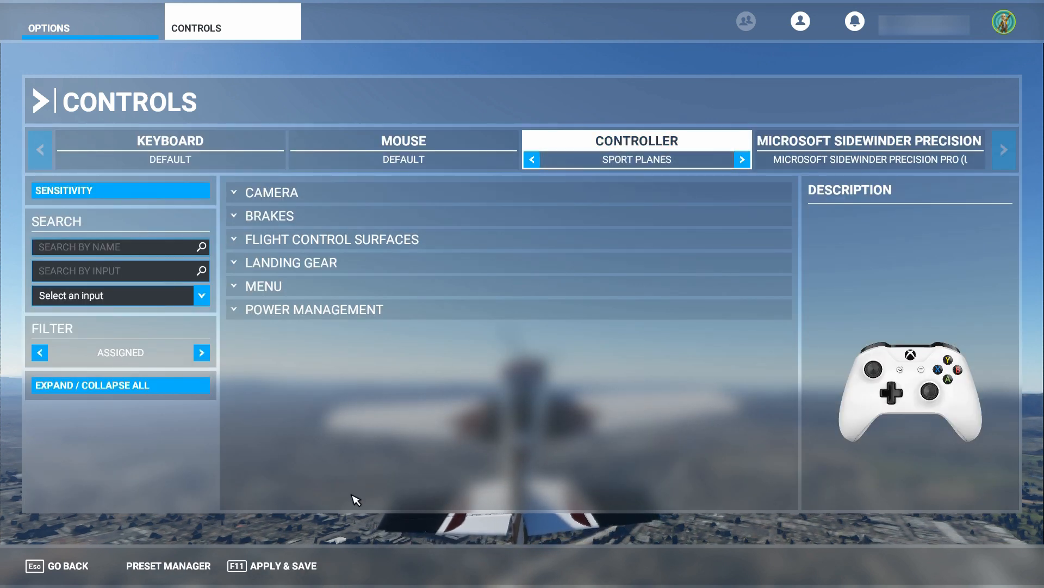
left_click(273, 566)
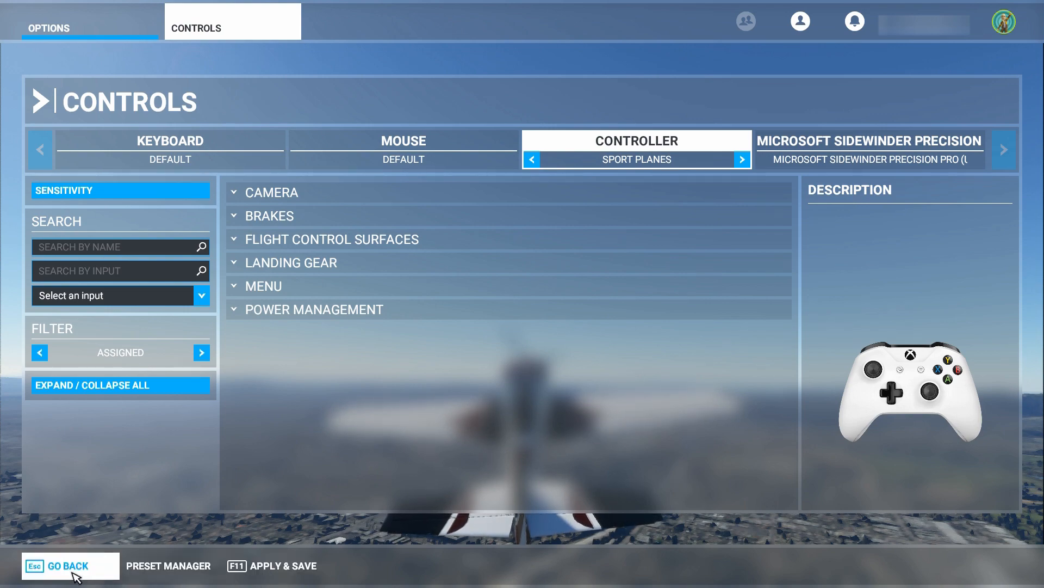
left_click(63, 566)
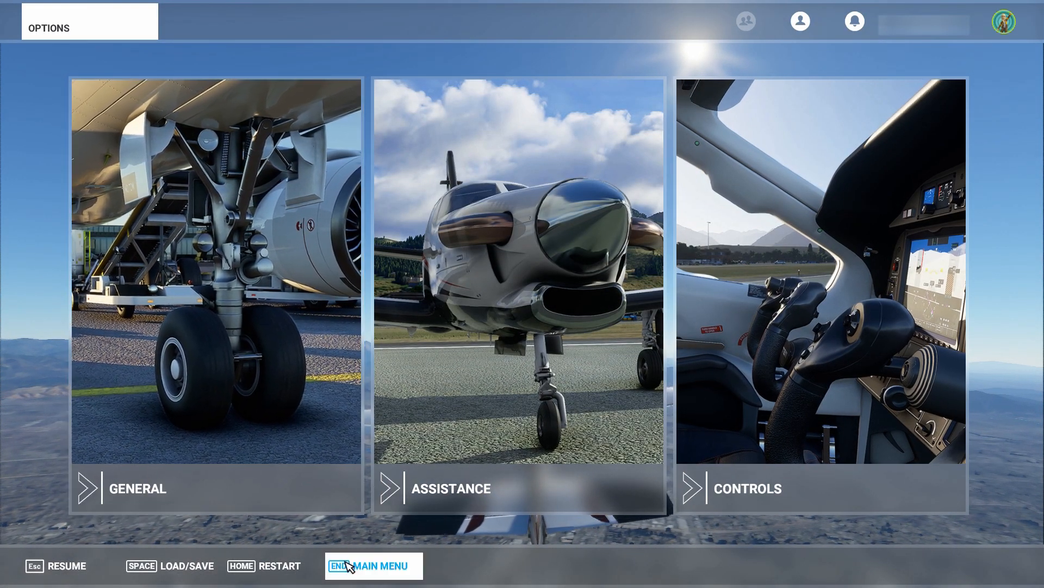
Step: Leave the Van Nuys flight for the main menu, confirming the warning
left_click(371, 565)
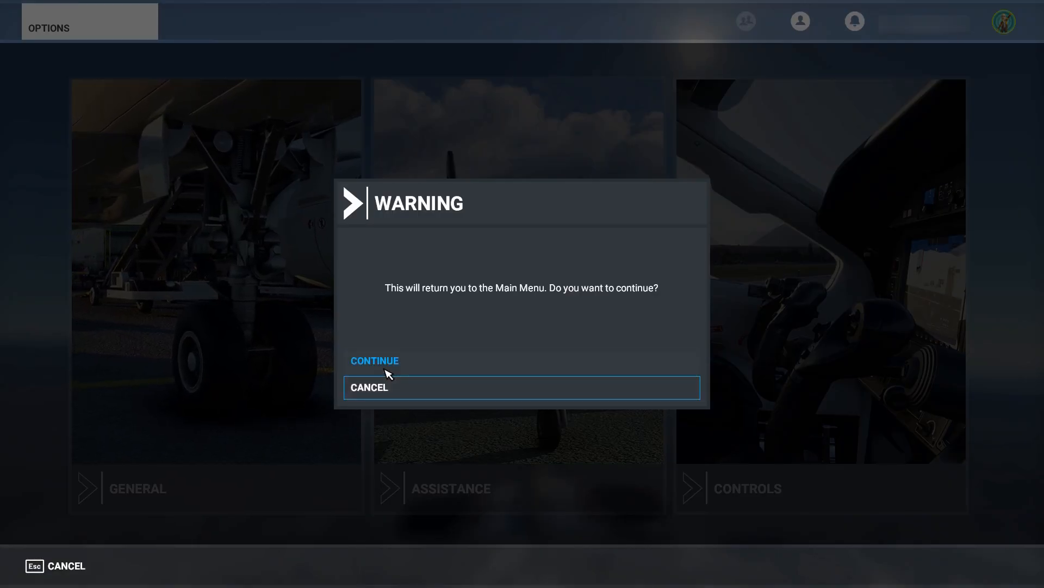
left_click(374, 360)
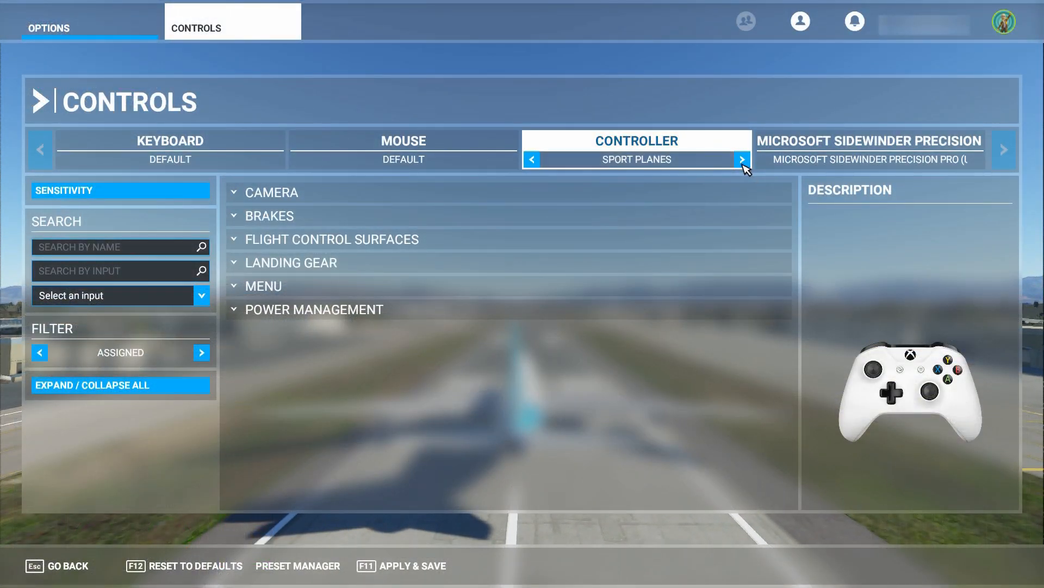
Step: Select the Airliners controller preset and apply and save it
left_click(741, 160)
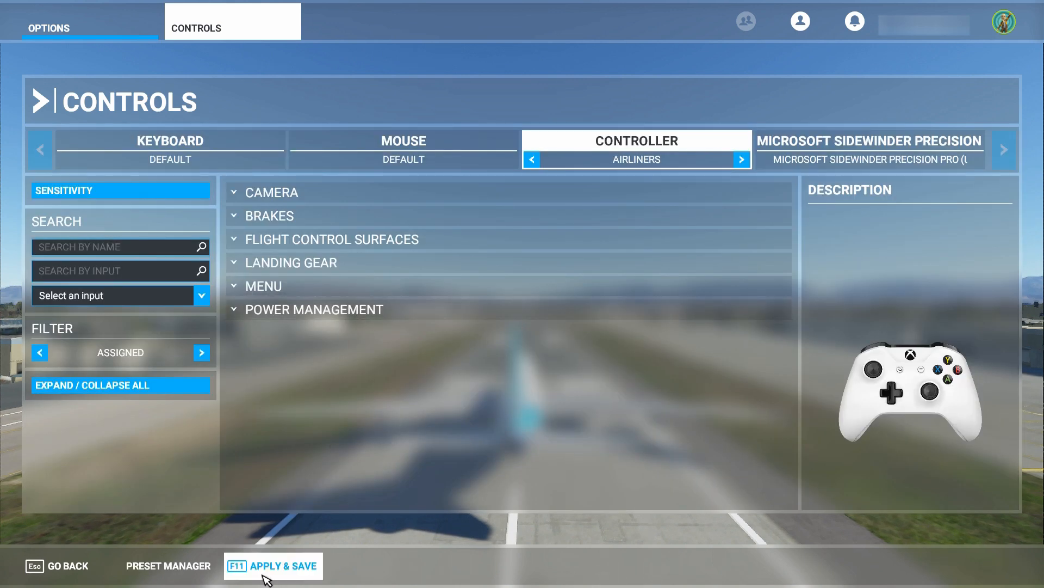
left_click(273, 566)
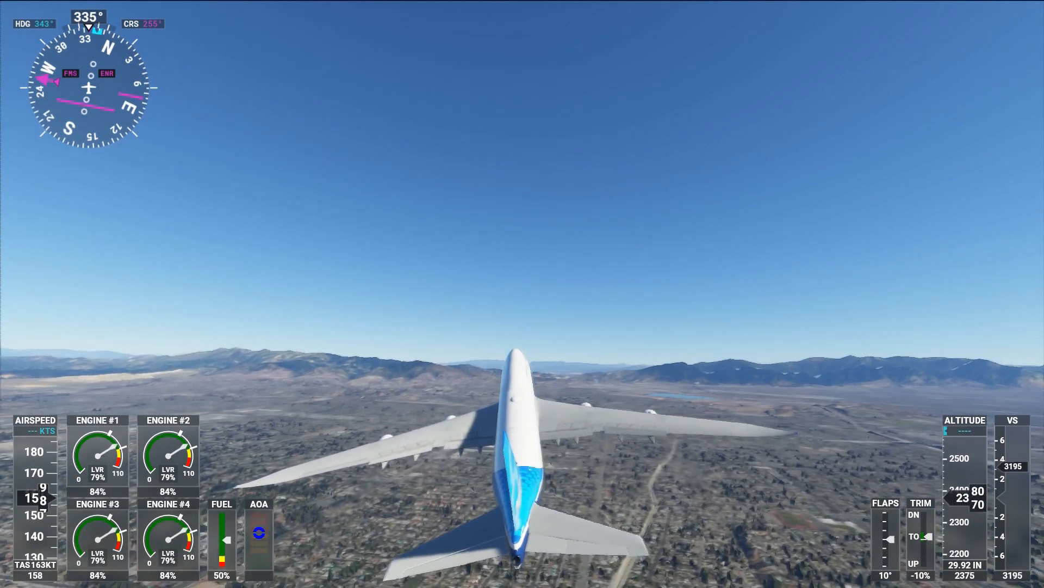
mouse_move(522, 22)
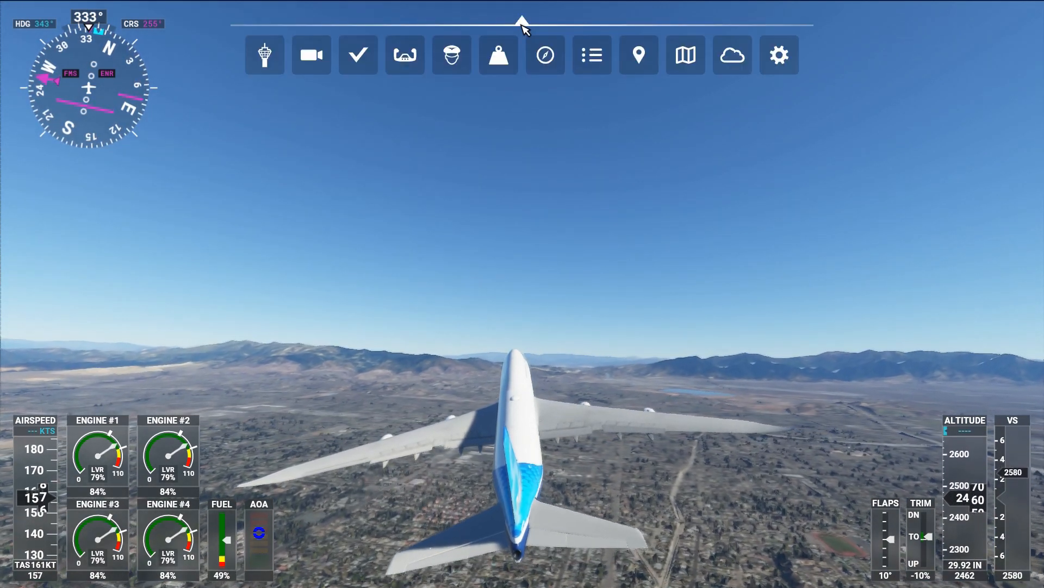
Step: Show the Van Nuys ATC messages from the toolbar during the 747 flight
left_click(264, 54)
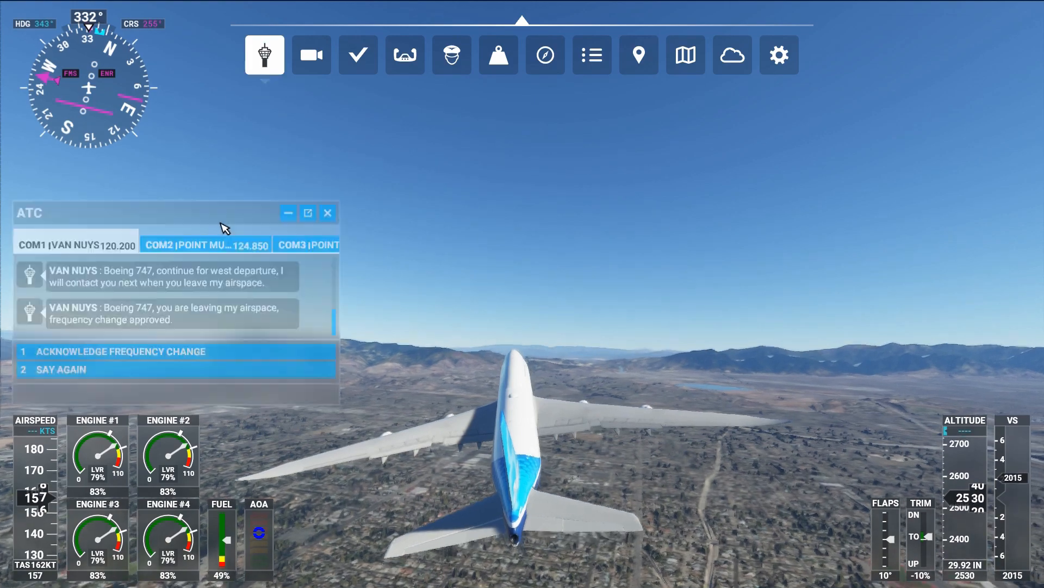
left_click(778, 55)
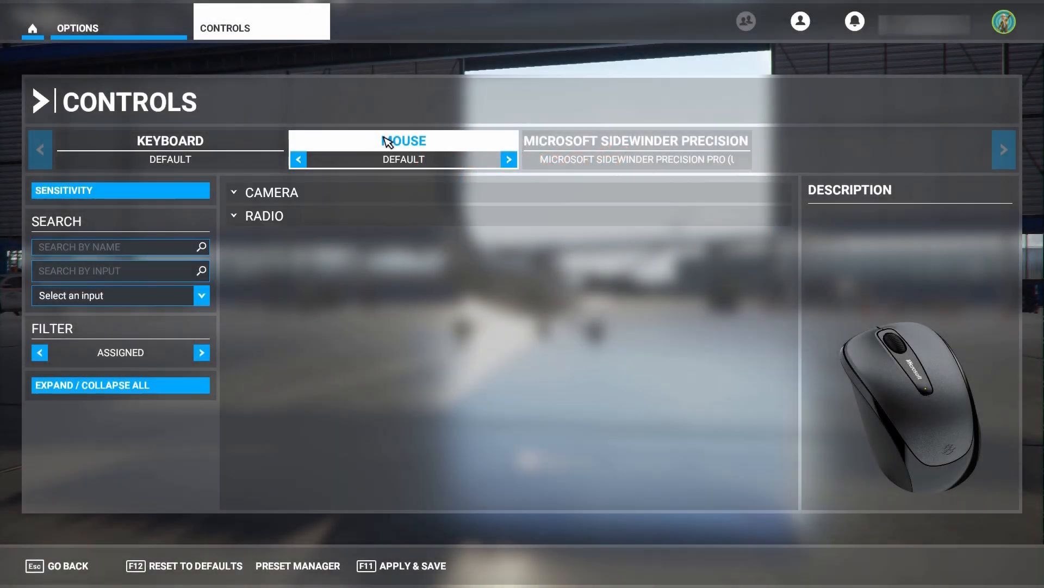
mouse_move(364, 168)
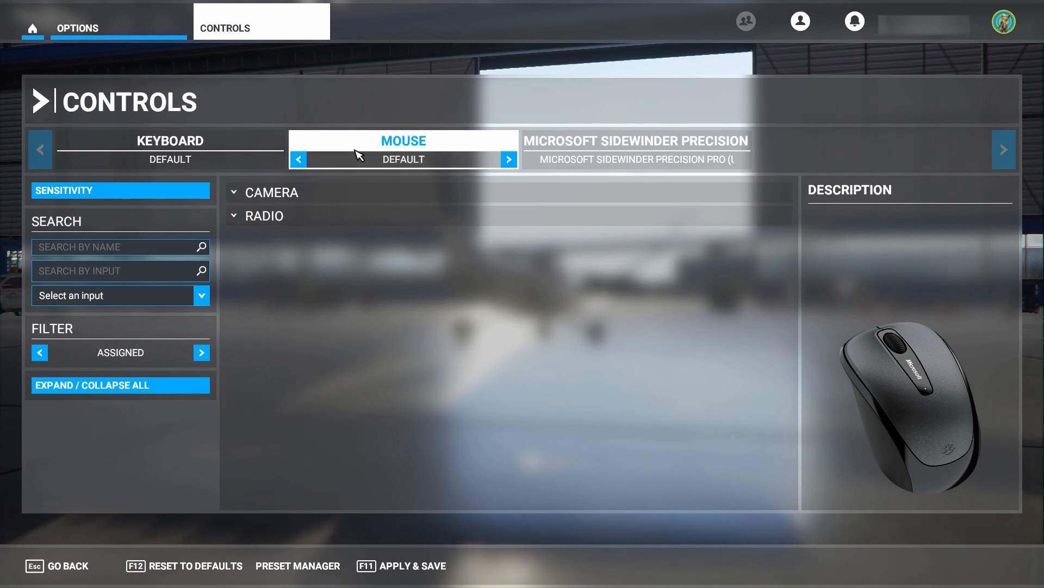
mouse_move(516, 256)
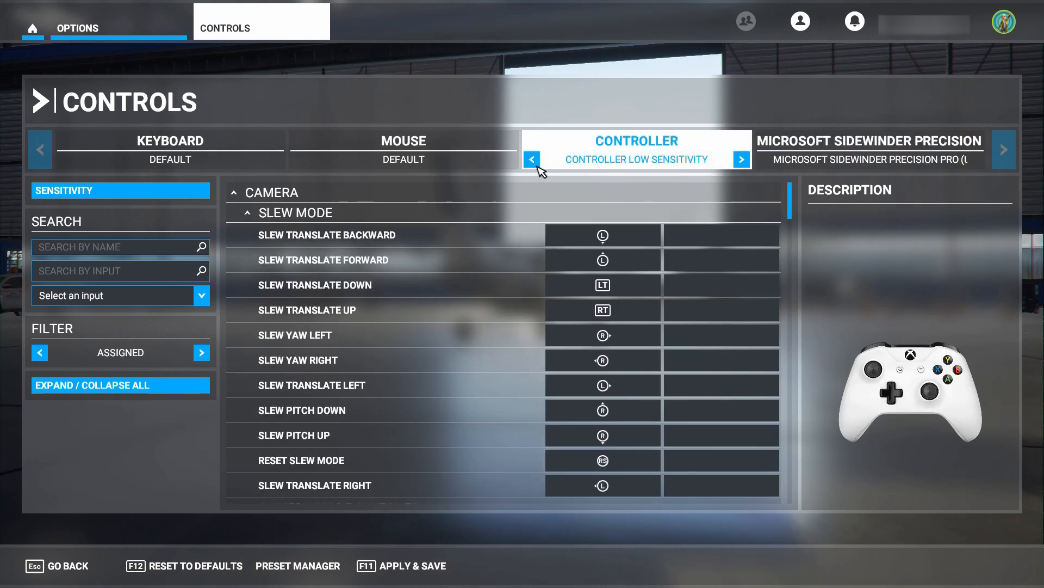
Step: Set the controller preset to Default and review its stick sensitivity curves
left_click(531, 159)
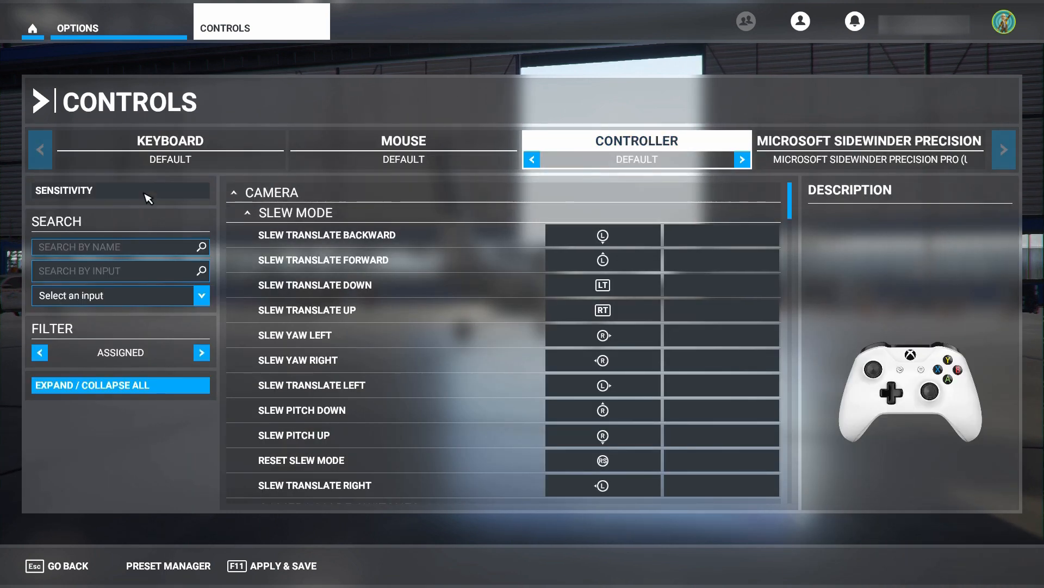
left_click(65, 191)
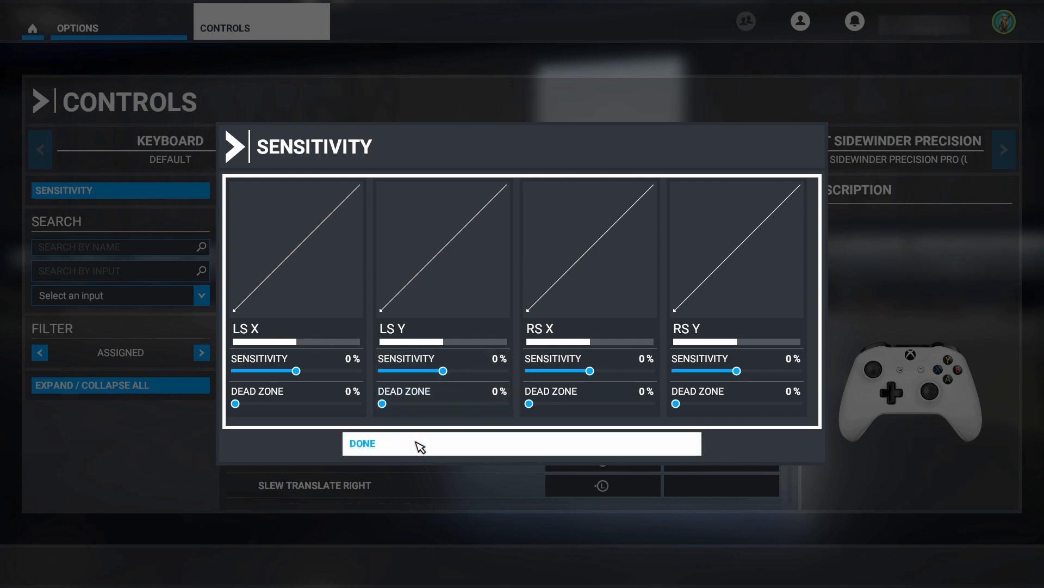
left_click(360, 443)
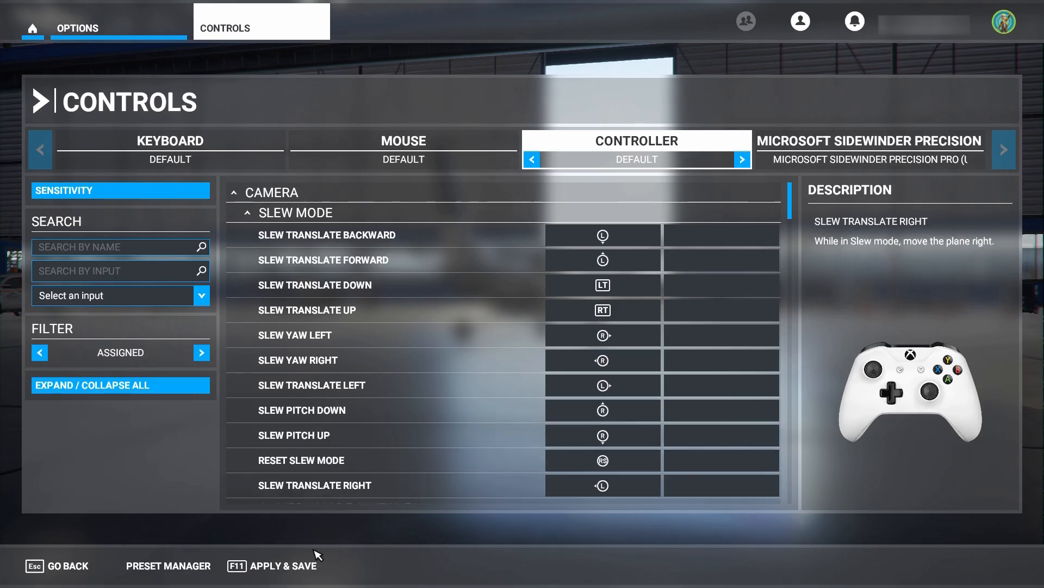